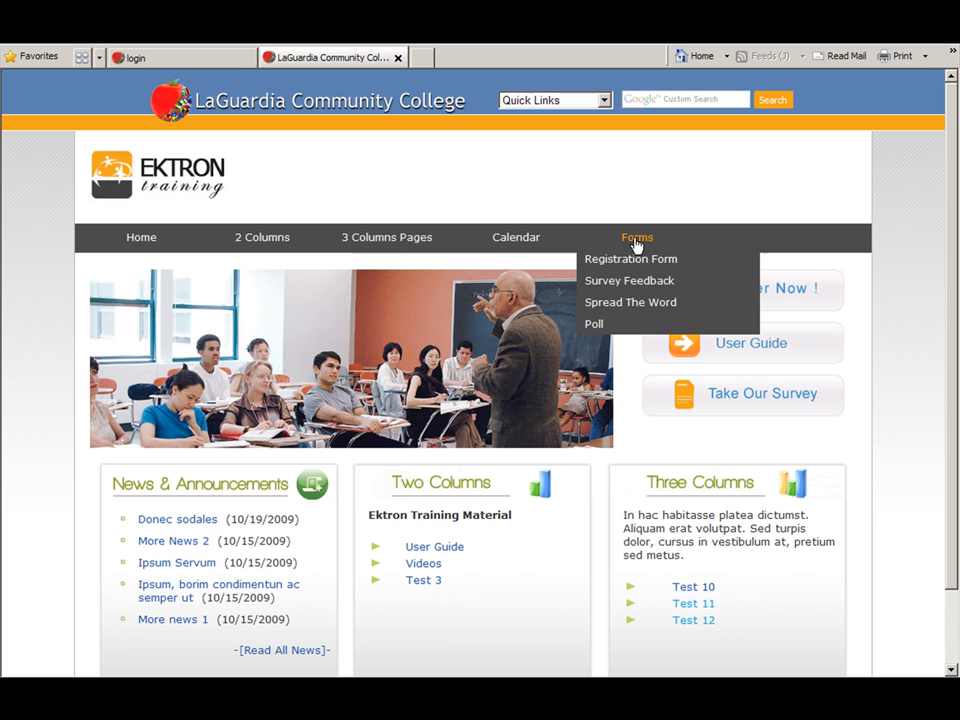
mouse_move(700, 322)
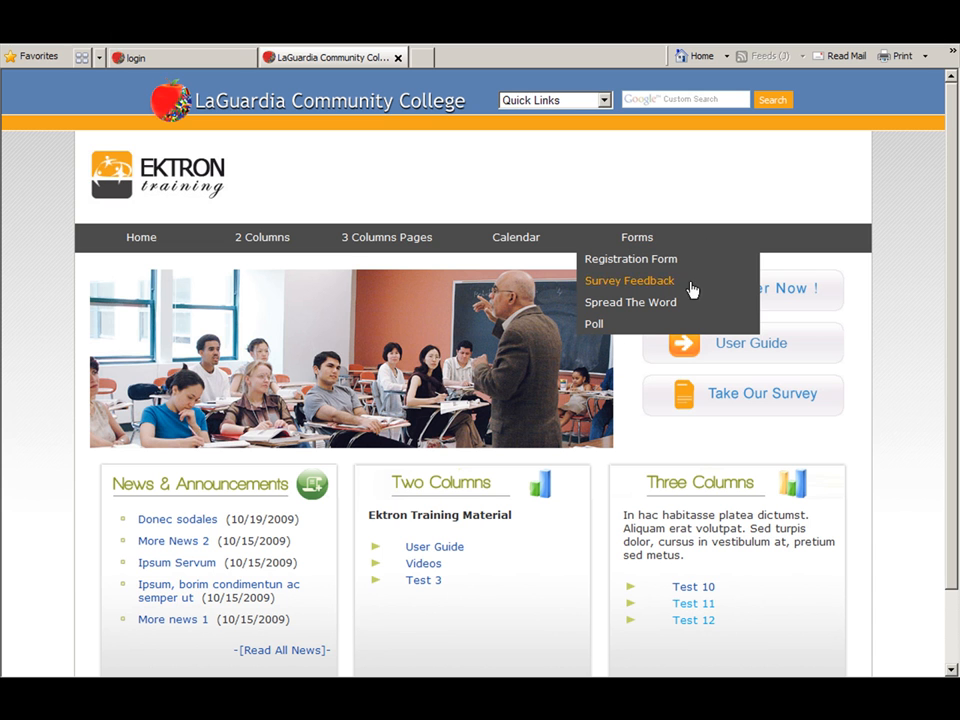
mouse_move(913, 302)
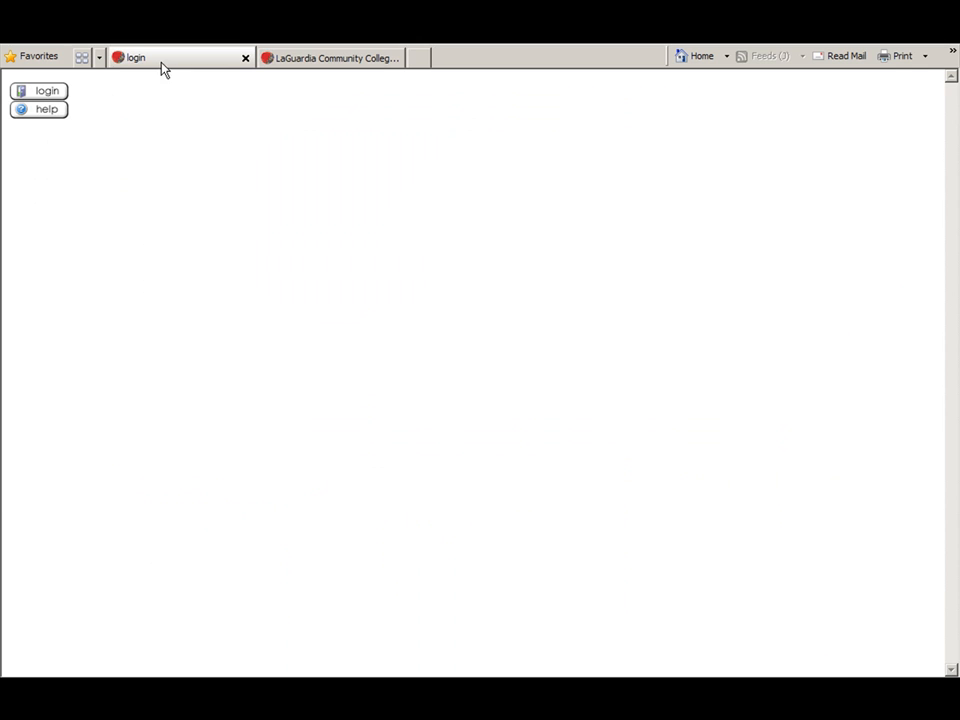
left_click(46, 90)
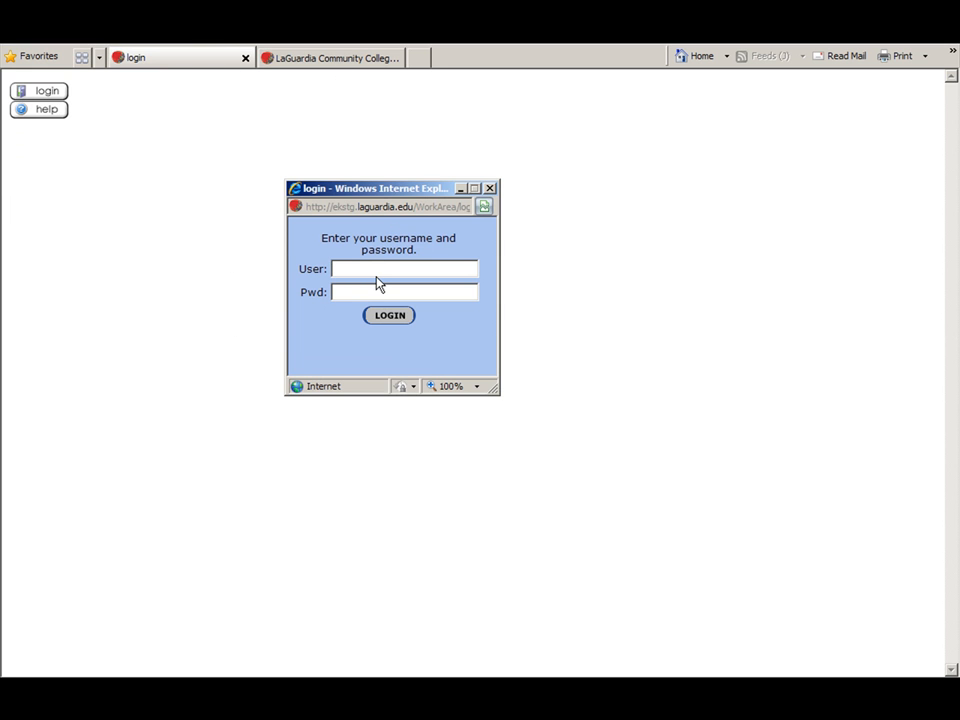
type("jtrosha")
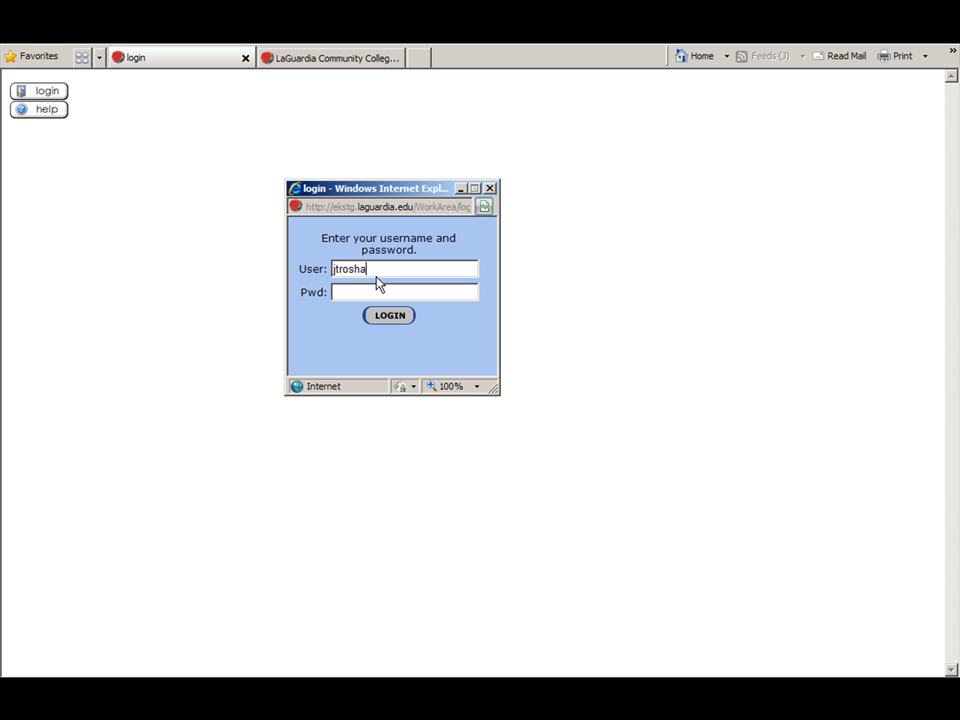
type("ni")
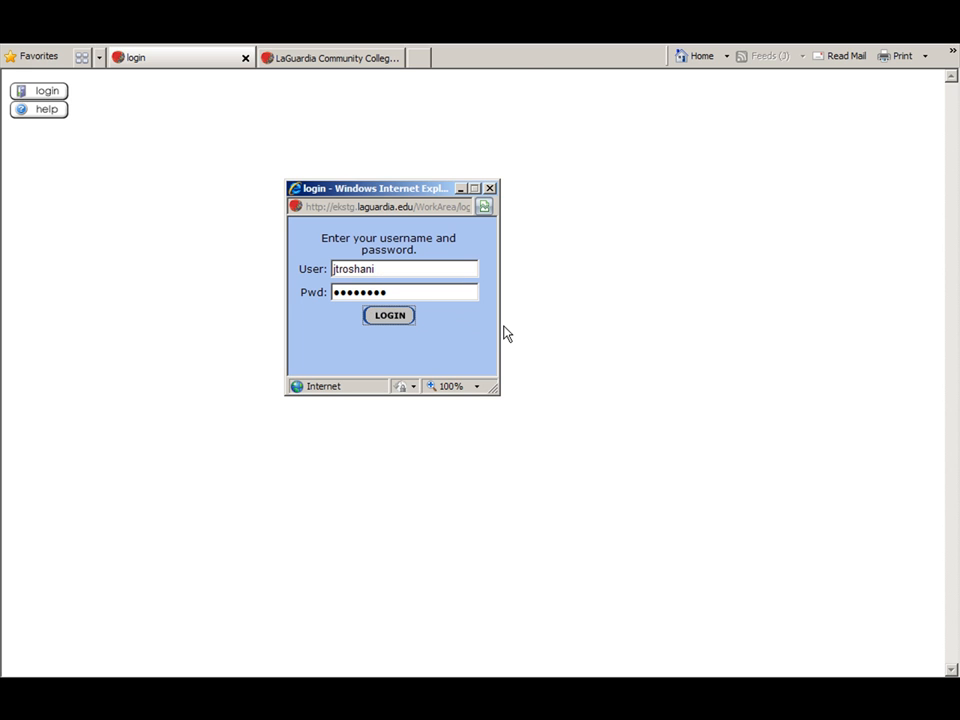
left_click(389, 315)
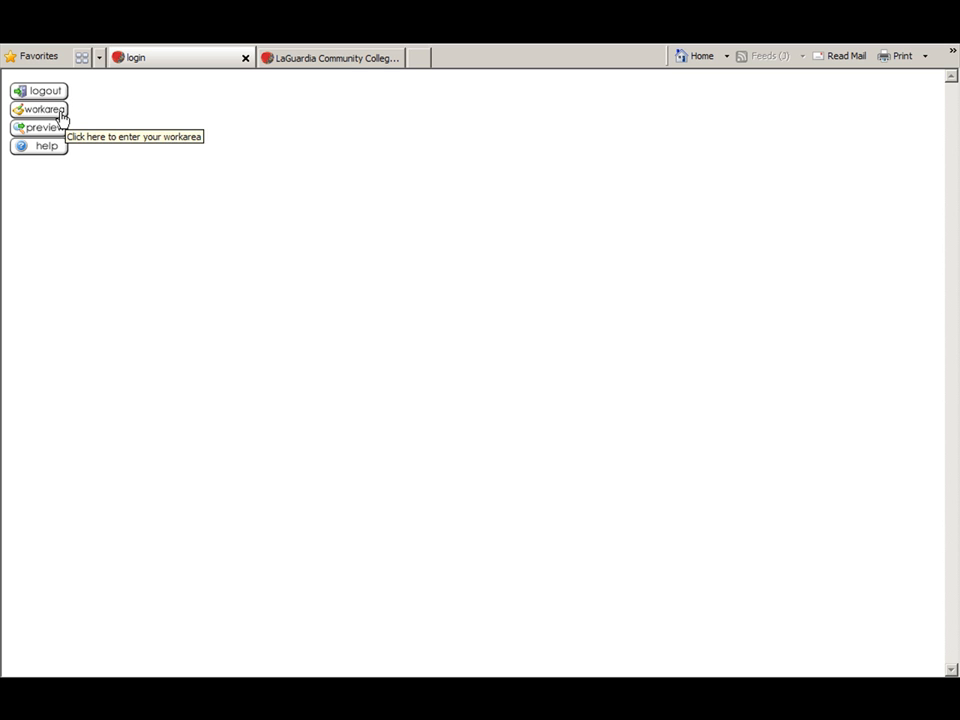
Open the workarea's Content tree and show the ektrontraining forms folder.
left_click(40, 110)
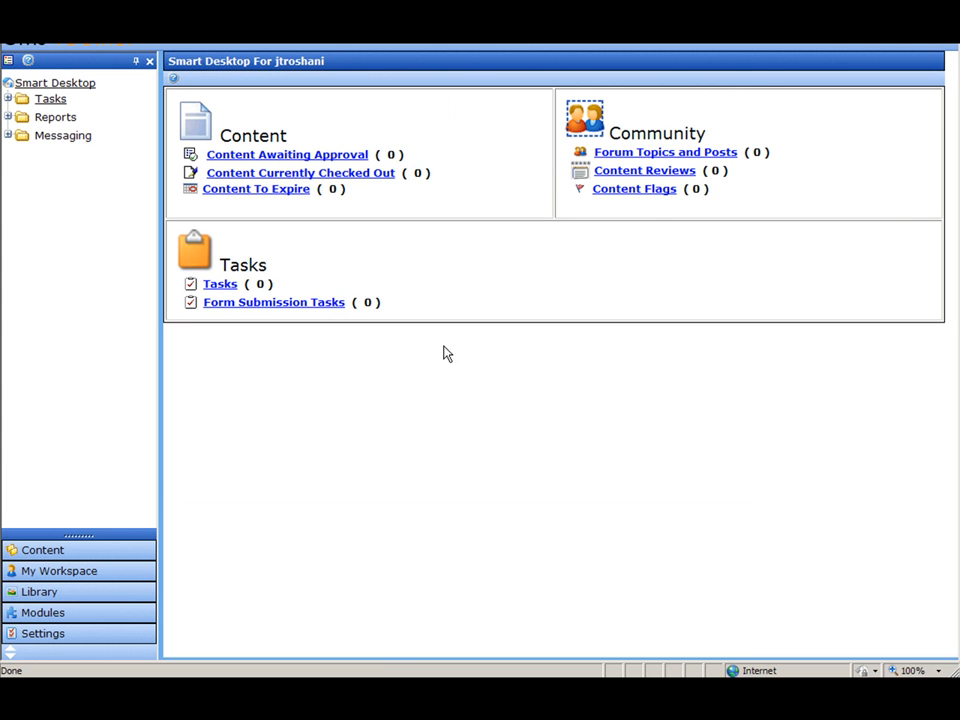
left_click(42, 549)
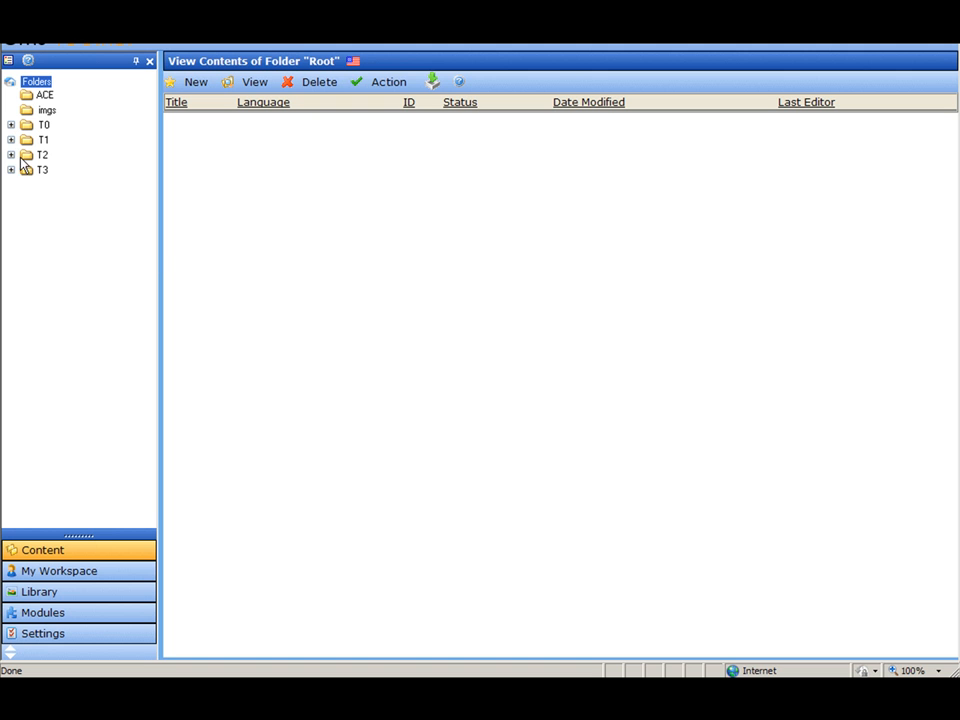
left_click(11, 155)
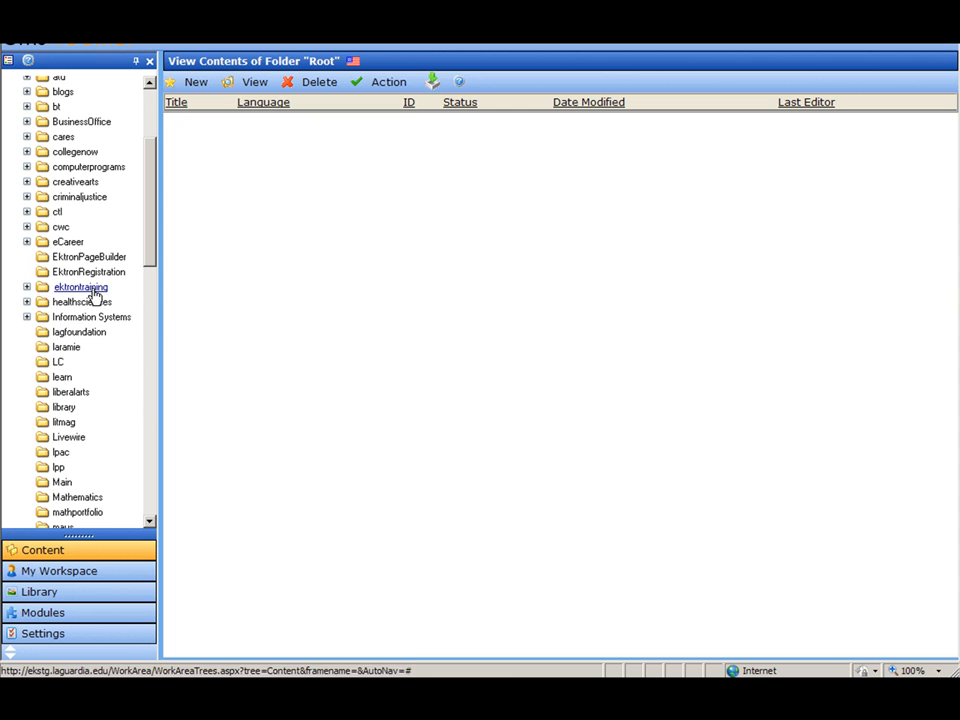
left_click(80, 287)
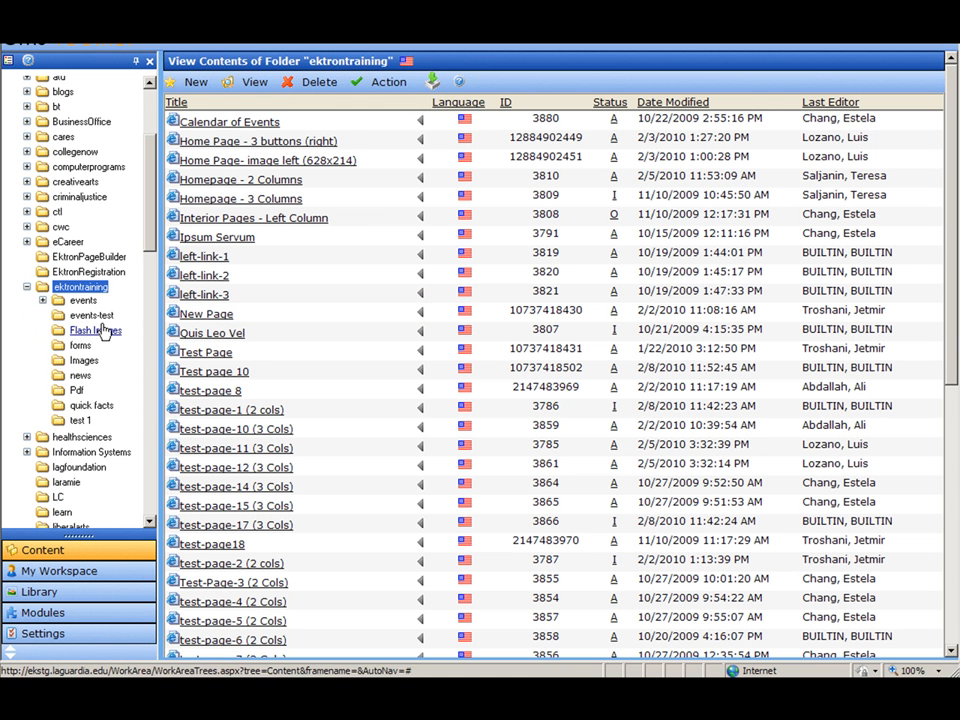
left_click(80, 345)
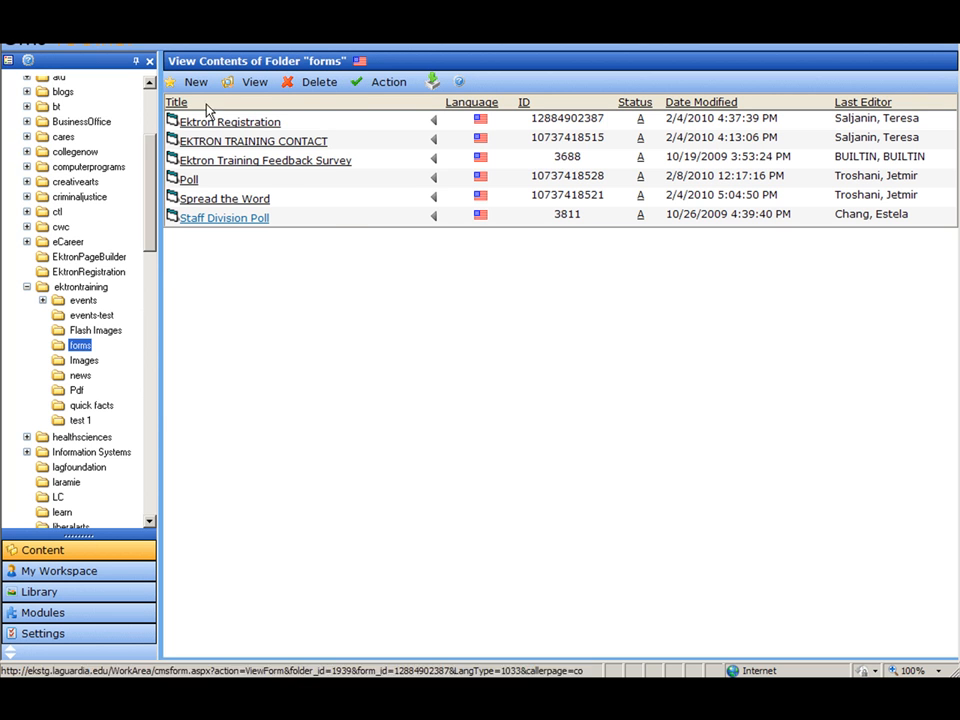
Create a new HTML Form/Survey starting from the Blank Form design.
left_click(195, 82)
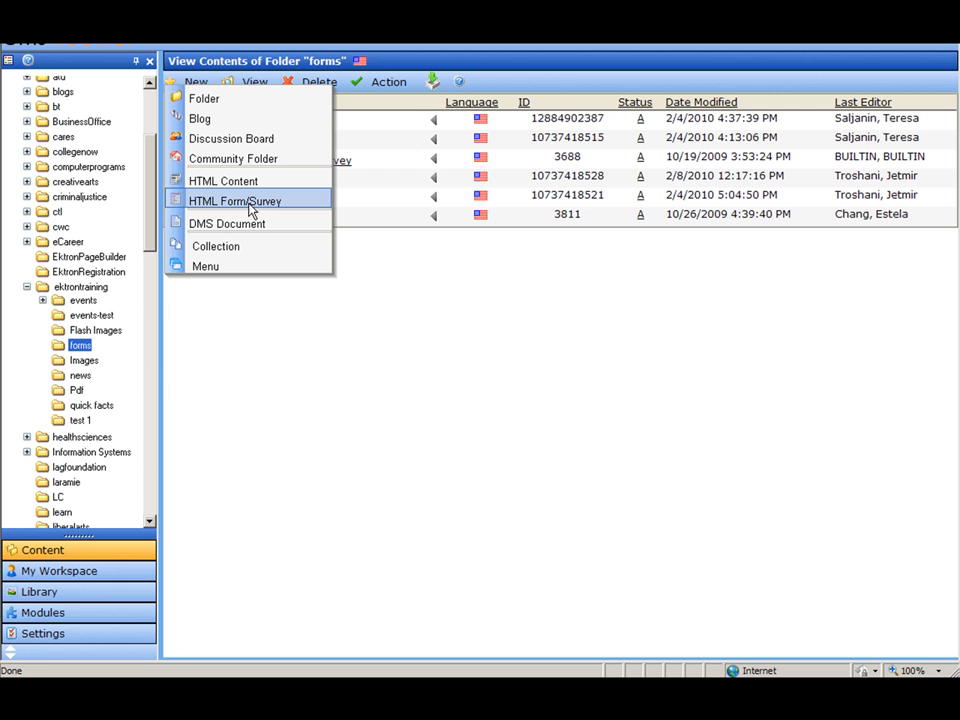
left_click(234, 201)
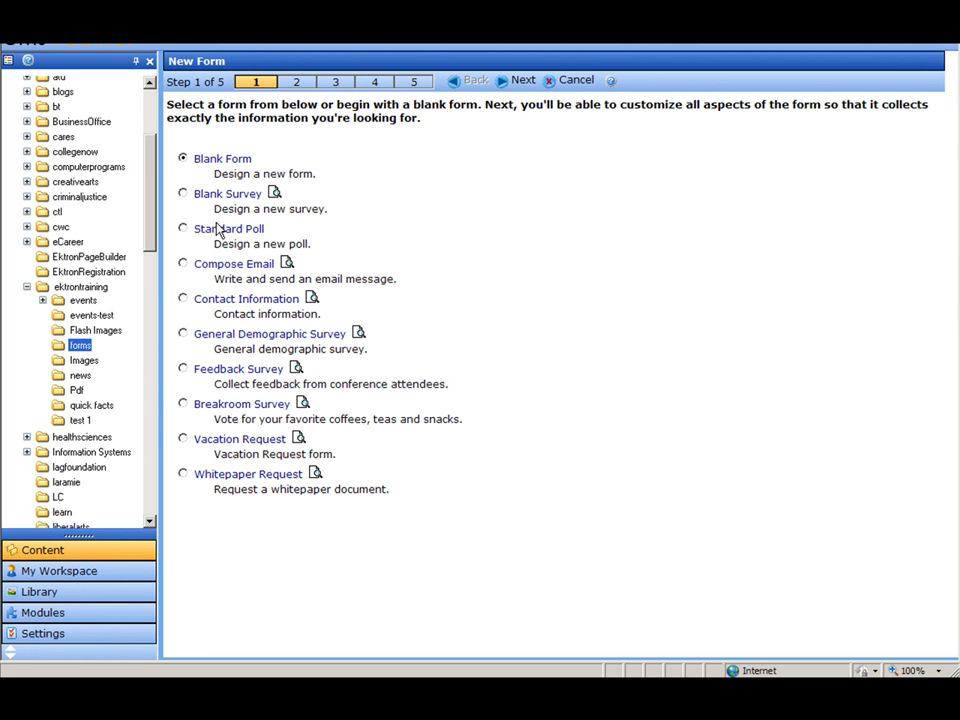
mouse_move(200, 205)
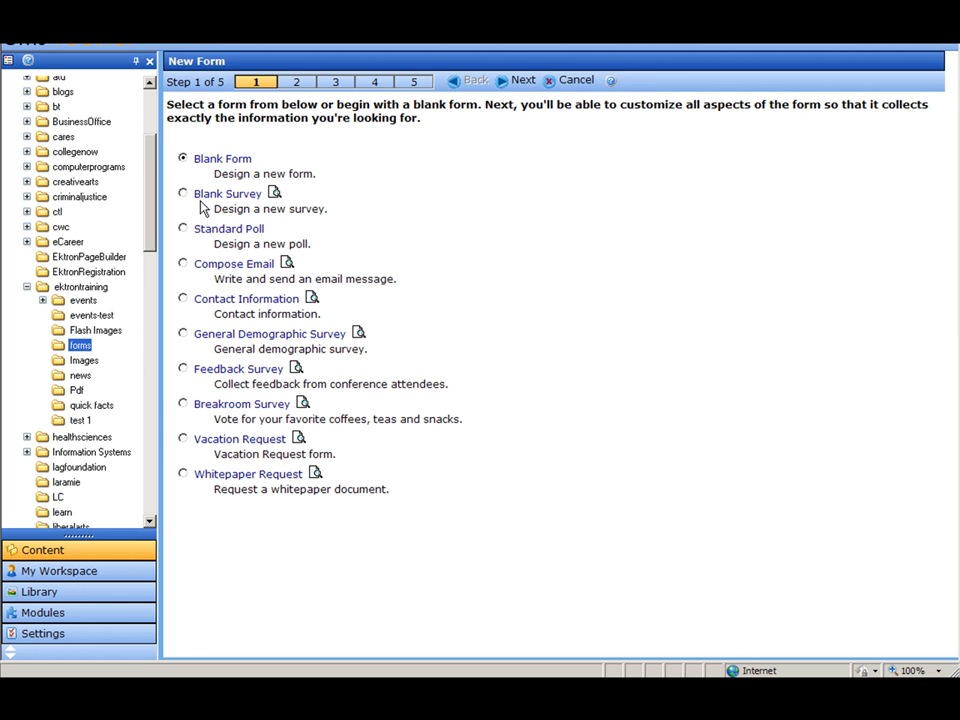
mouse_move(228, 350)
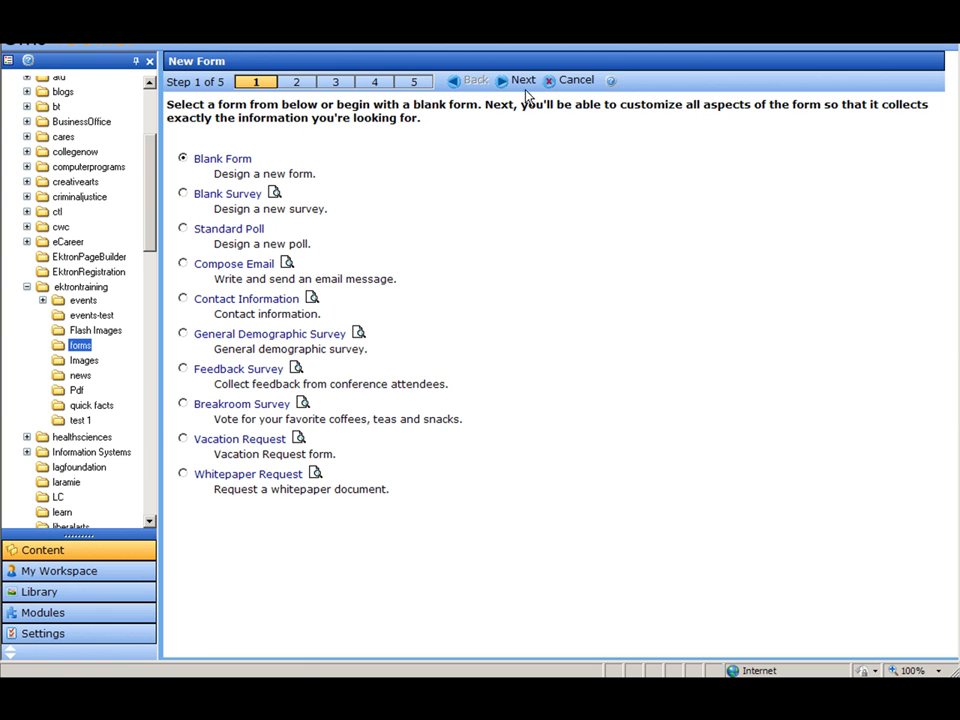
mouse_move(205, 165)
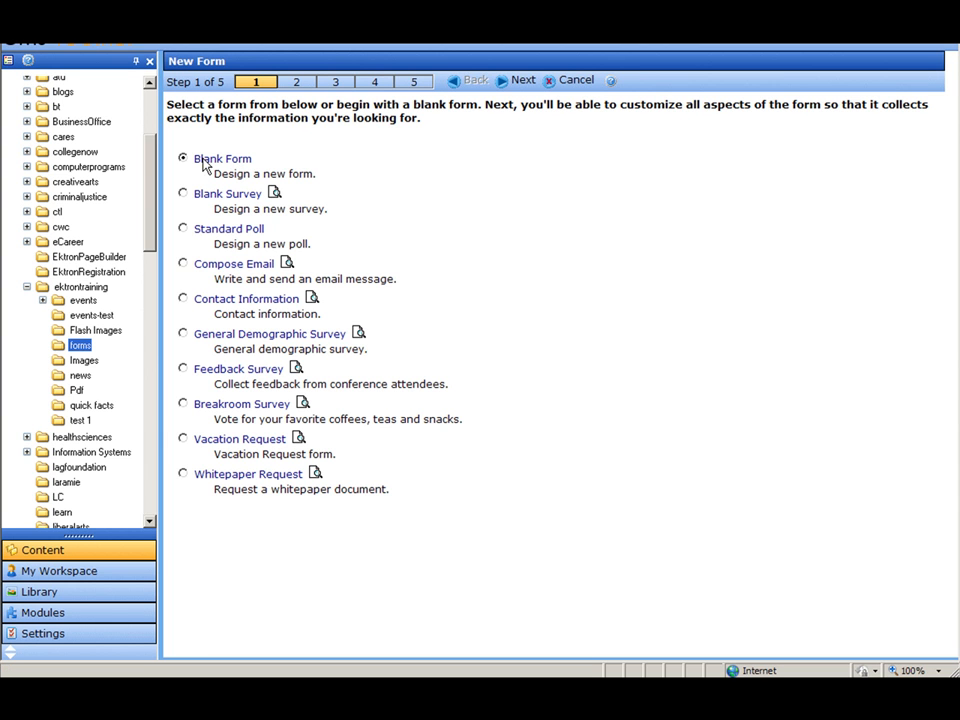
left_click(522, 80)
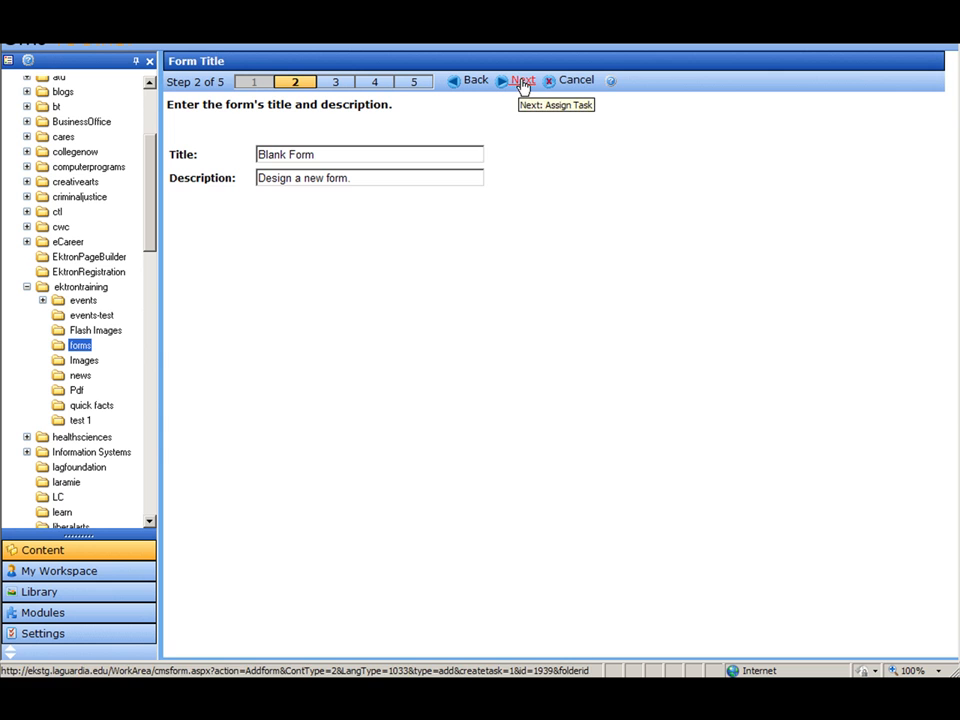
left_click(522, 80)
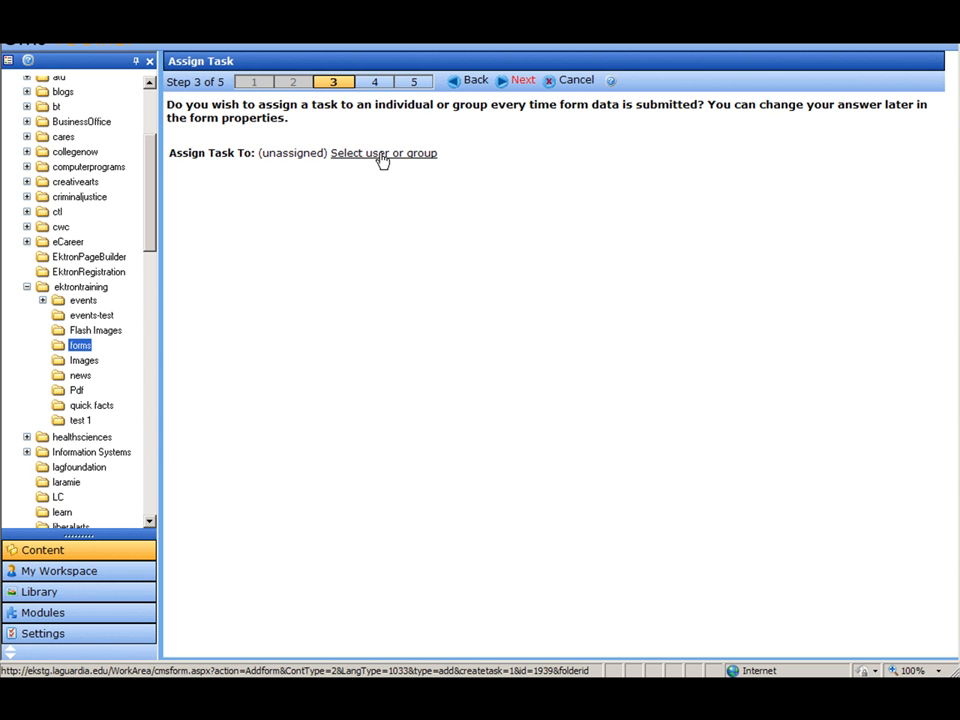
left_click(383, 152)
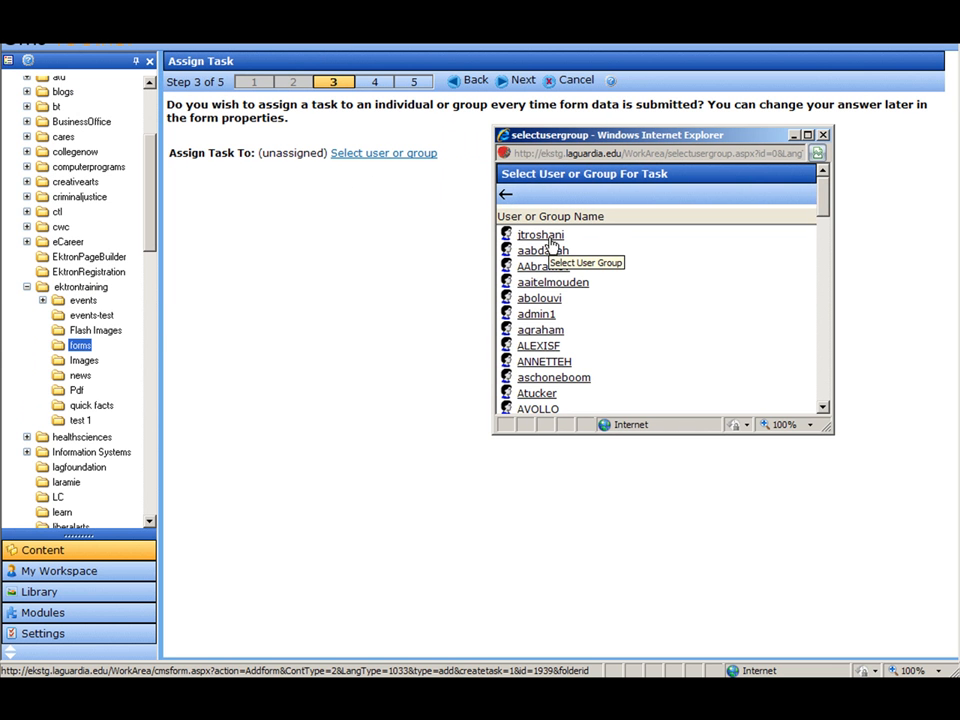
left_click(540, 234)
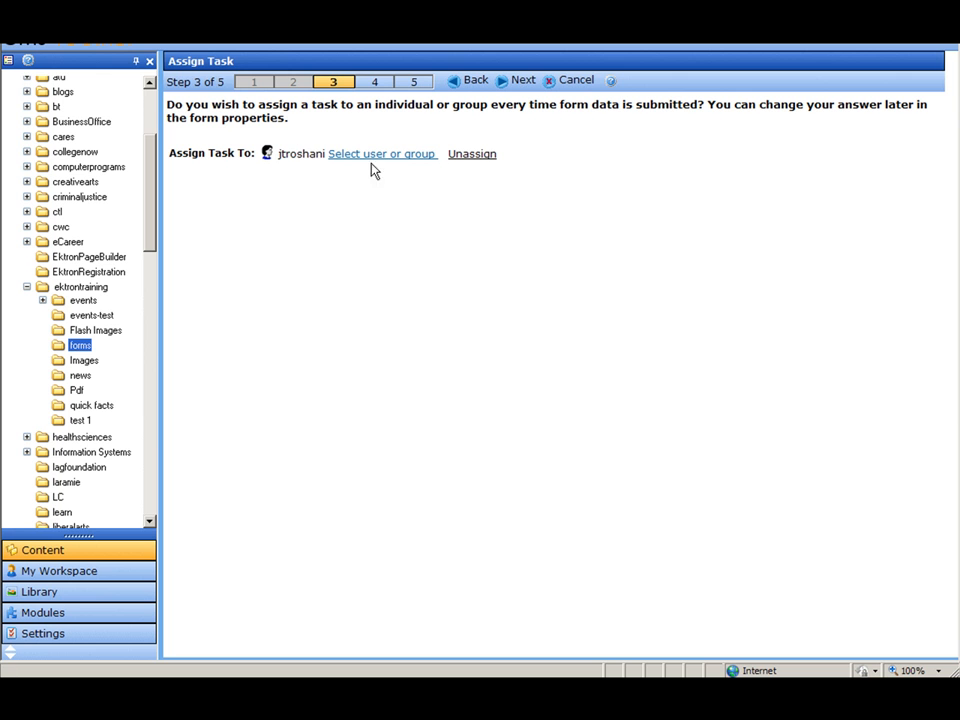
mouse_move(382, 153)
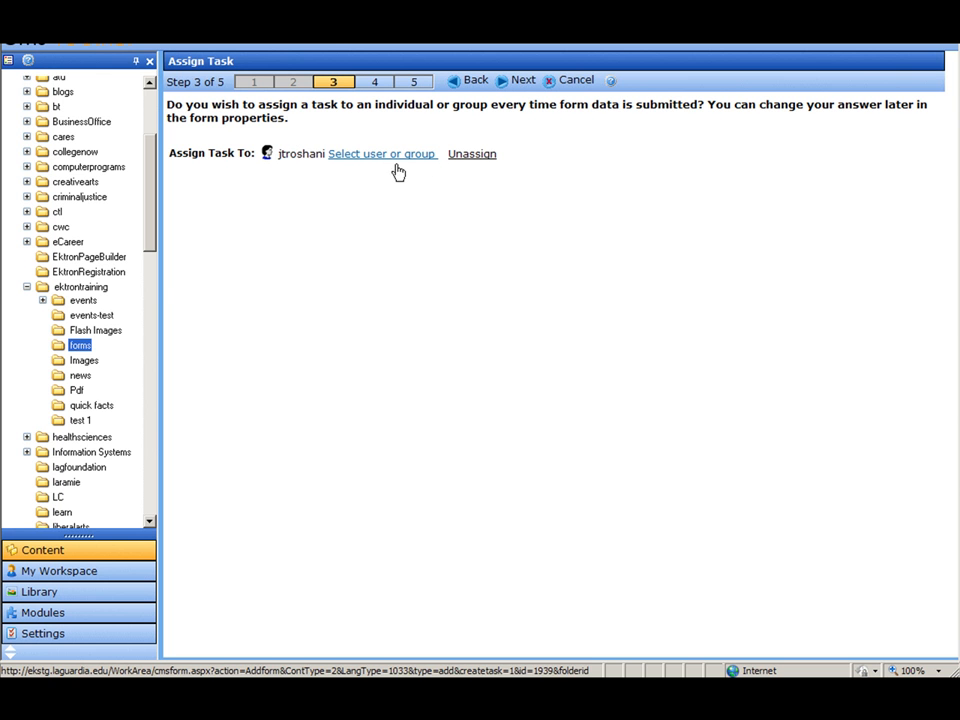
left_click(382, 153)
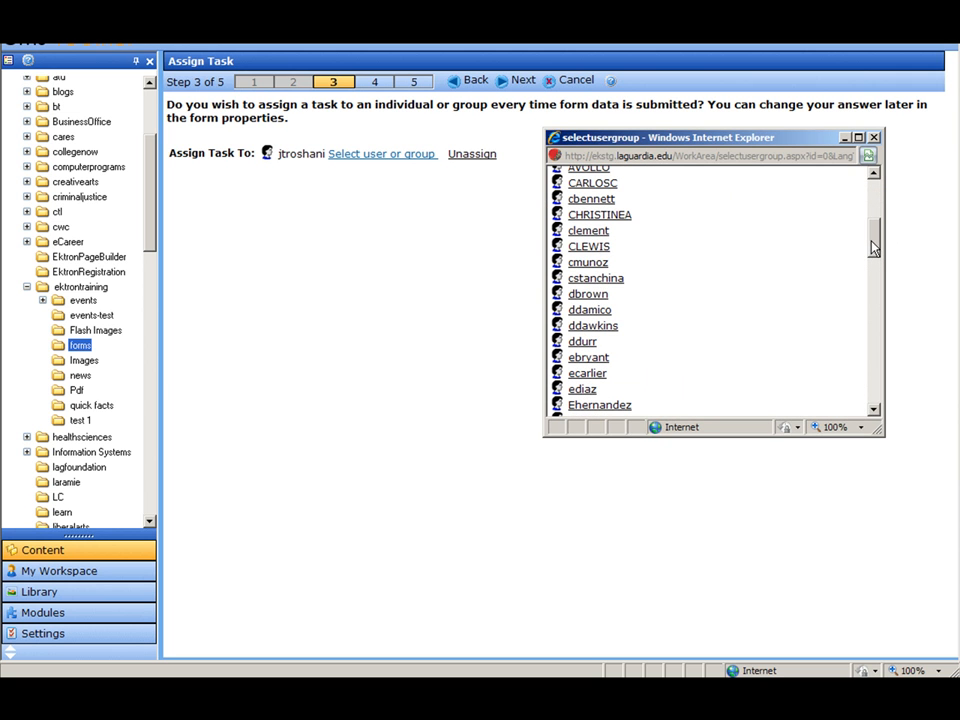
mouse_move(866, 154)
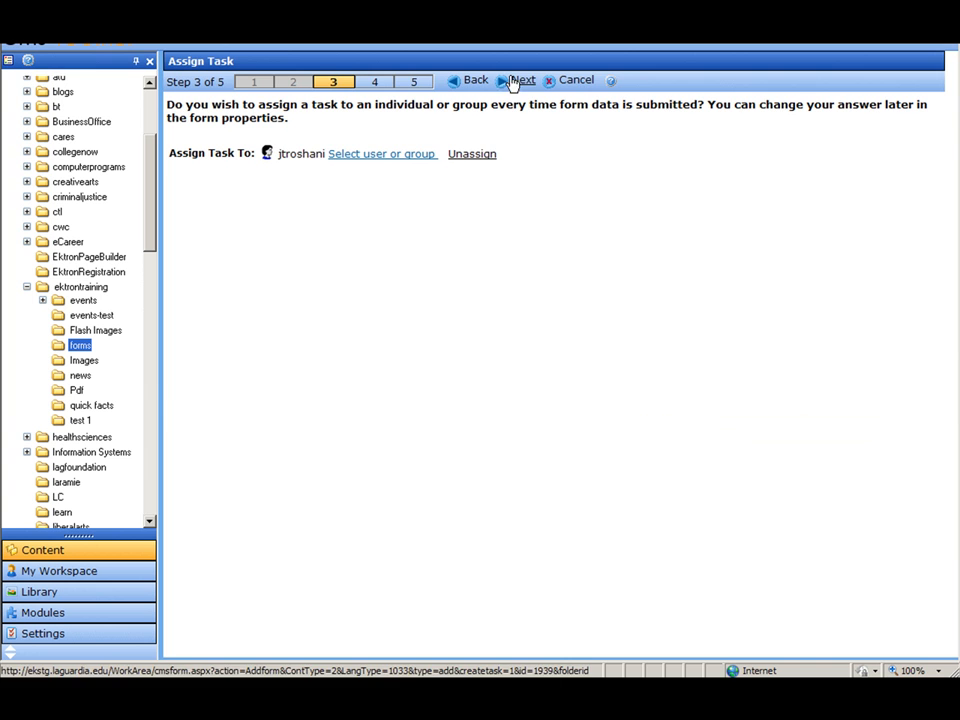
left_click(522, 80)
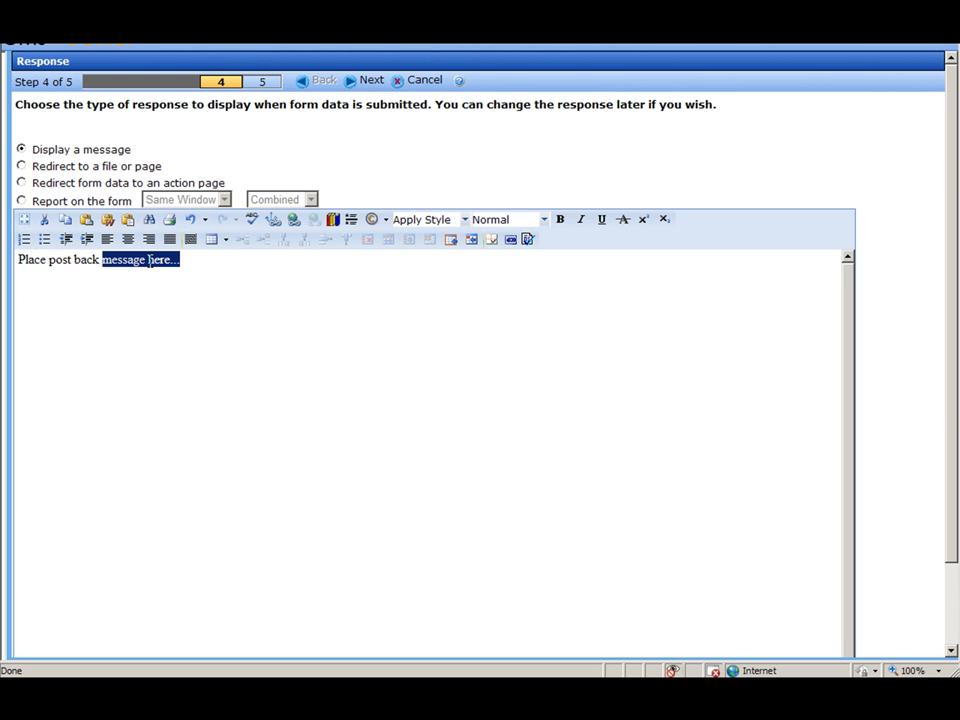
Set the post-submission display message to 'Thank You' and reach Setup Complete.
type("Thank You")
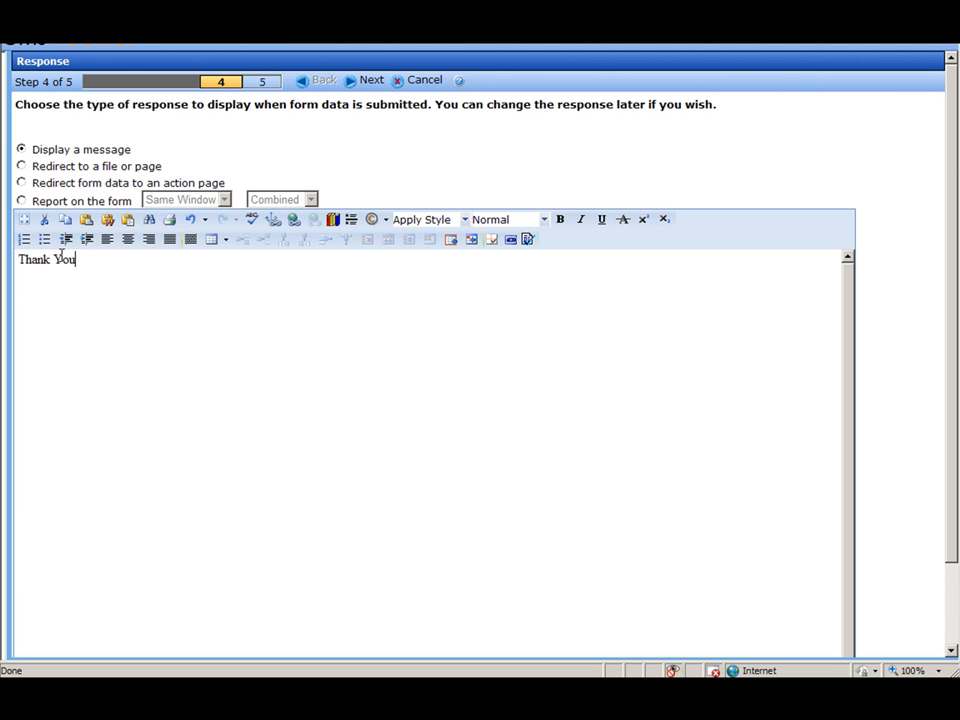
left_click(371, 79)
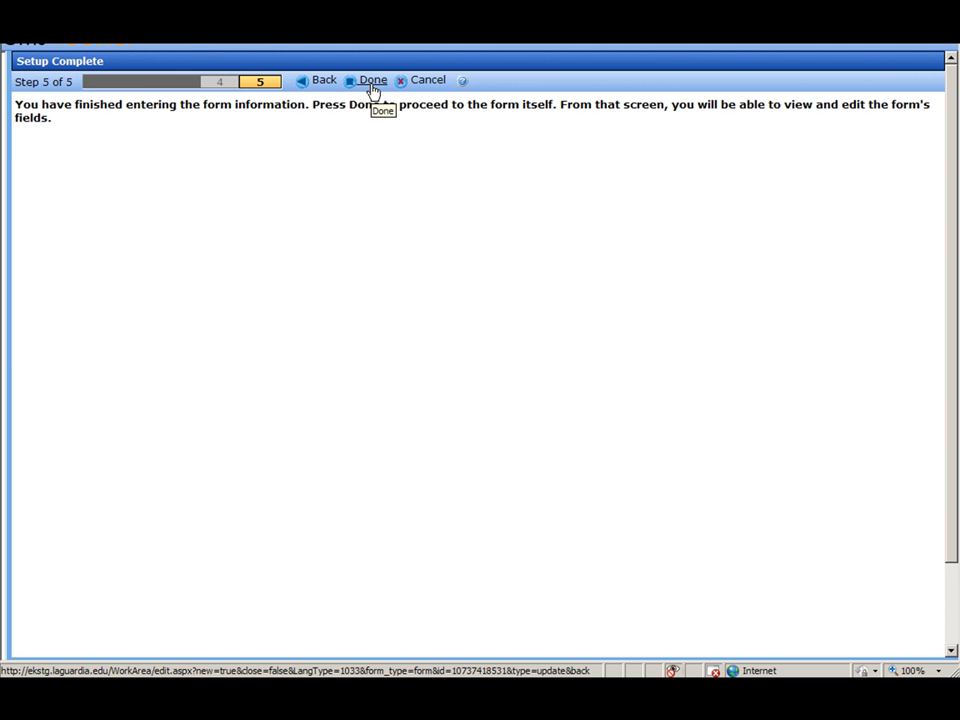
Insert a widened 2×3 table into the Blank Form body.
left_click(372, 79)
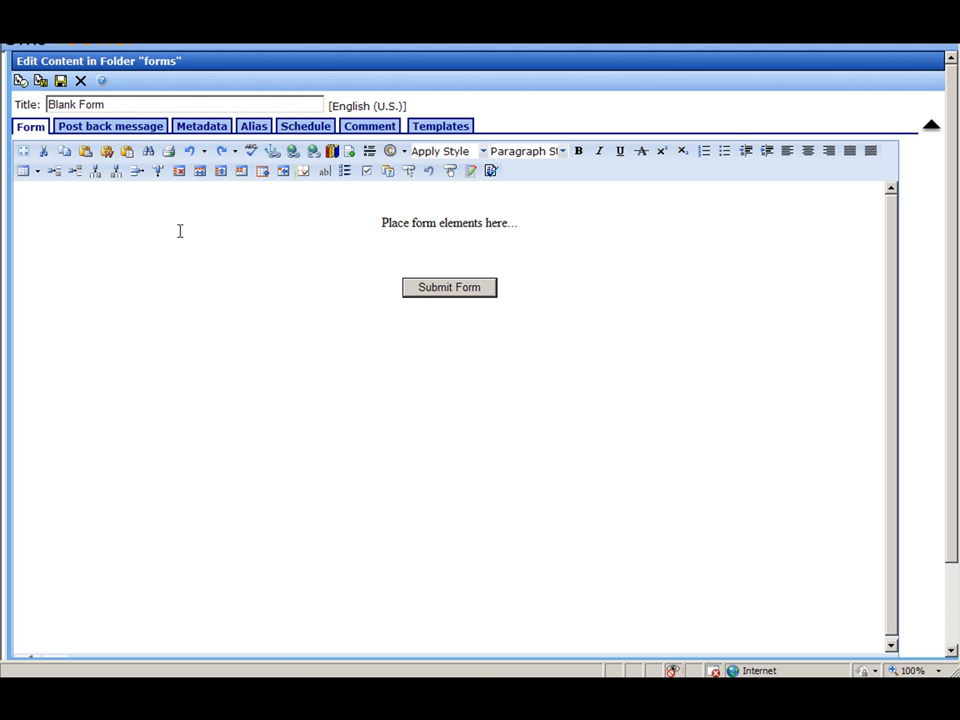
mouse_move(334, 257)
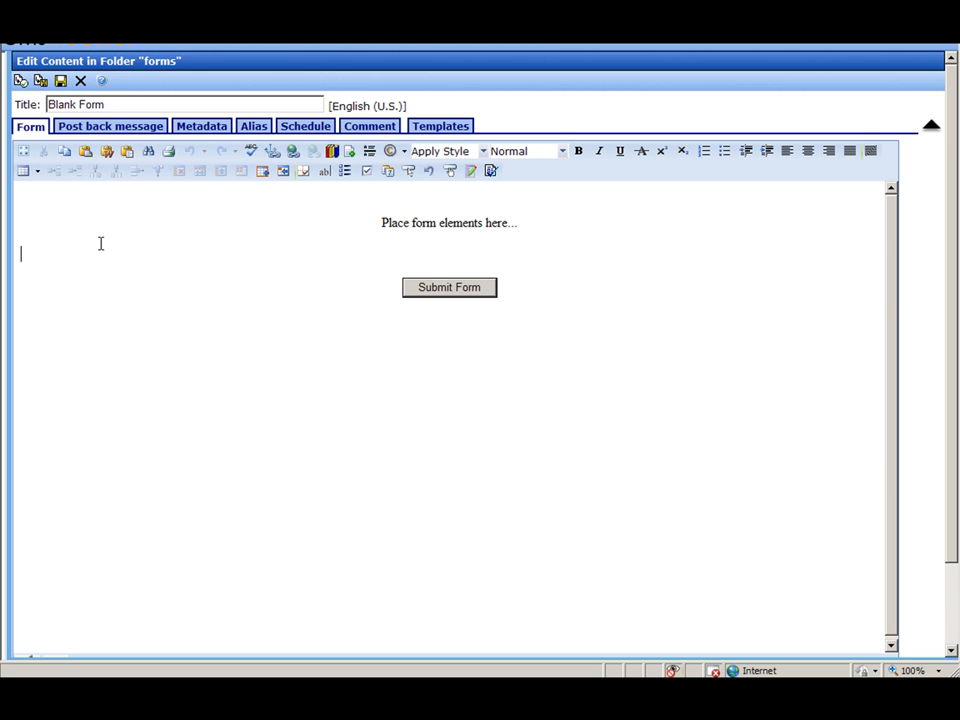
mouse_move(22, 170)
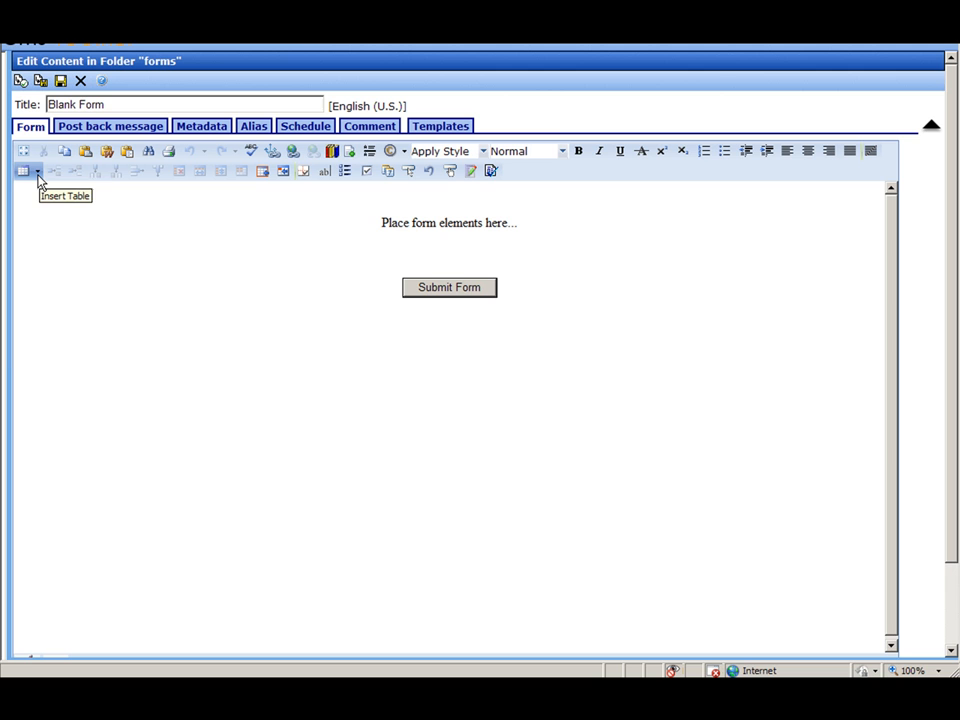
left_click(22, 170)
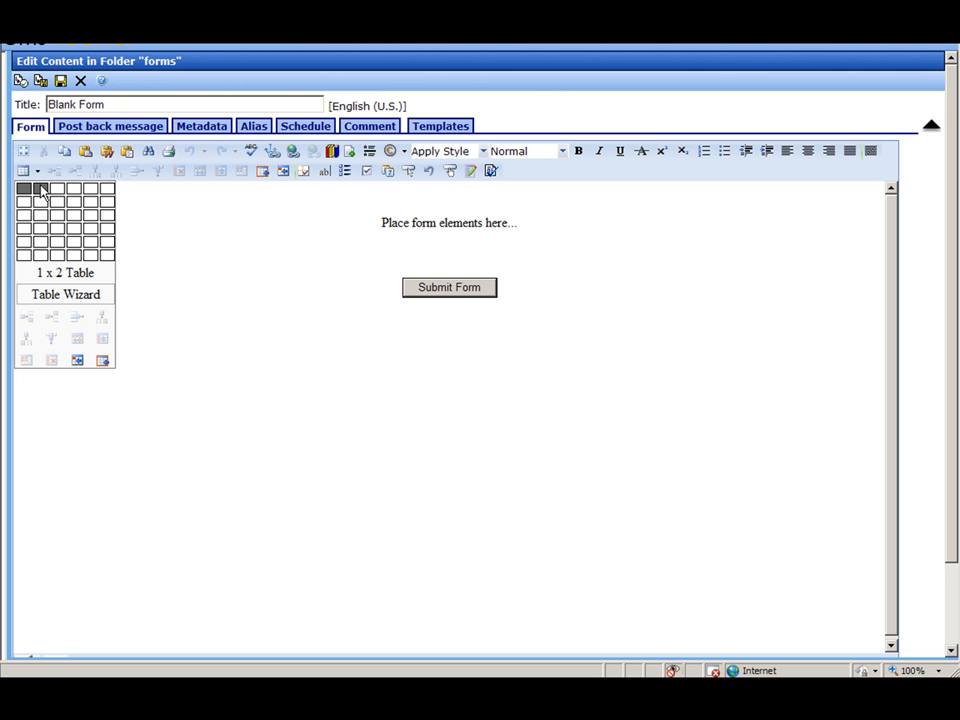
mouse_move(40, 202)
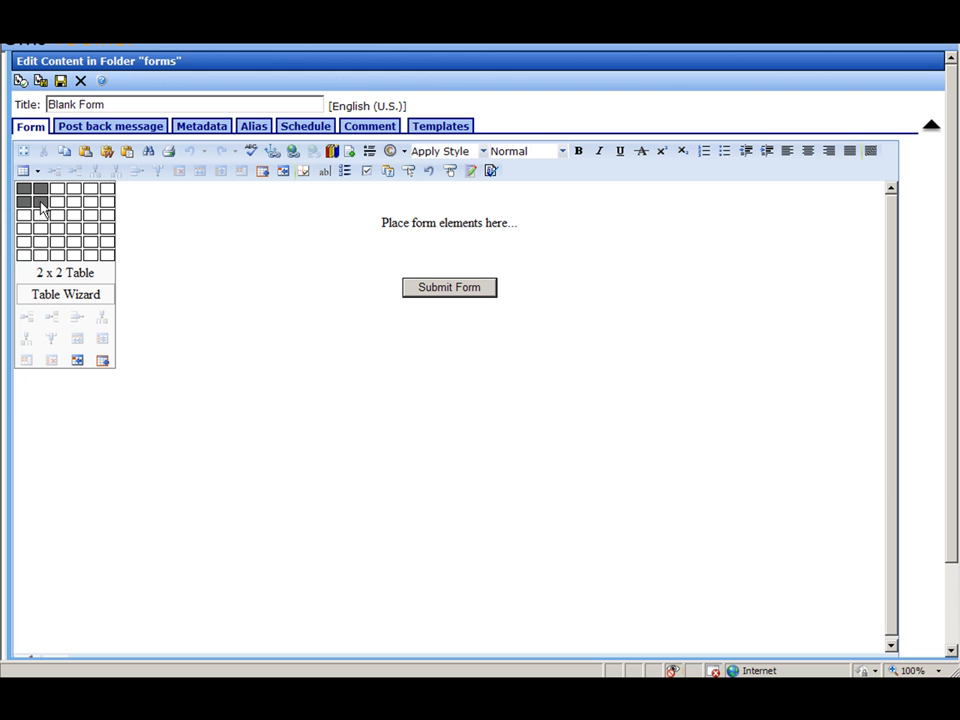
mouse_move(42, 216)
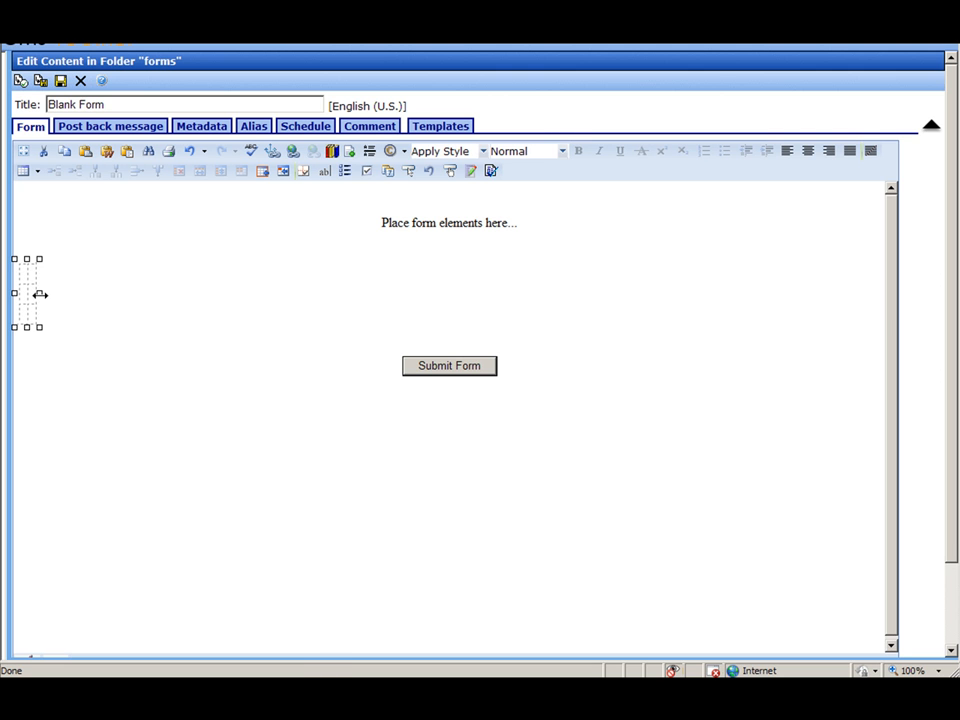
left_click_drag(40, 293, 157, 293)
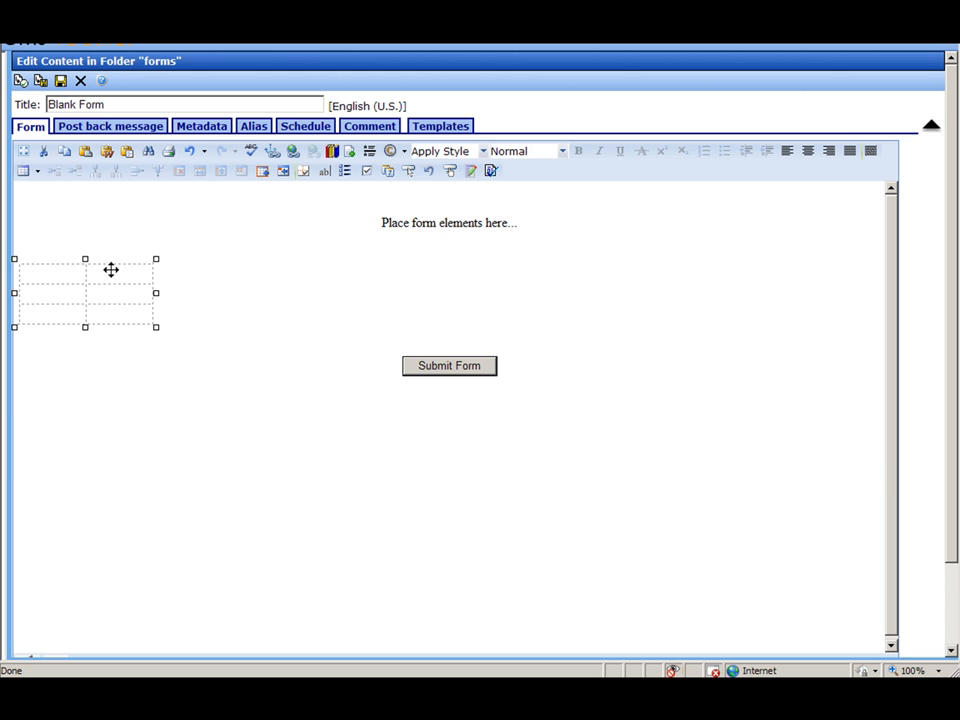
left_click(114, 275)
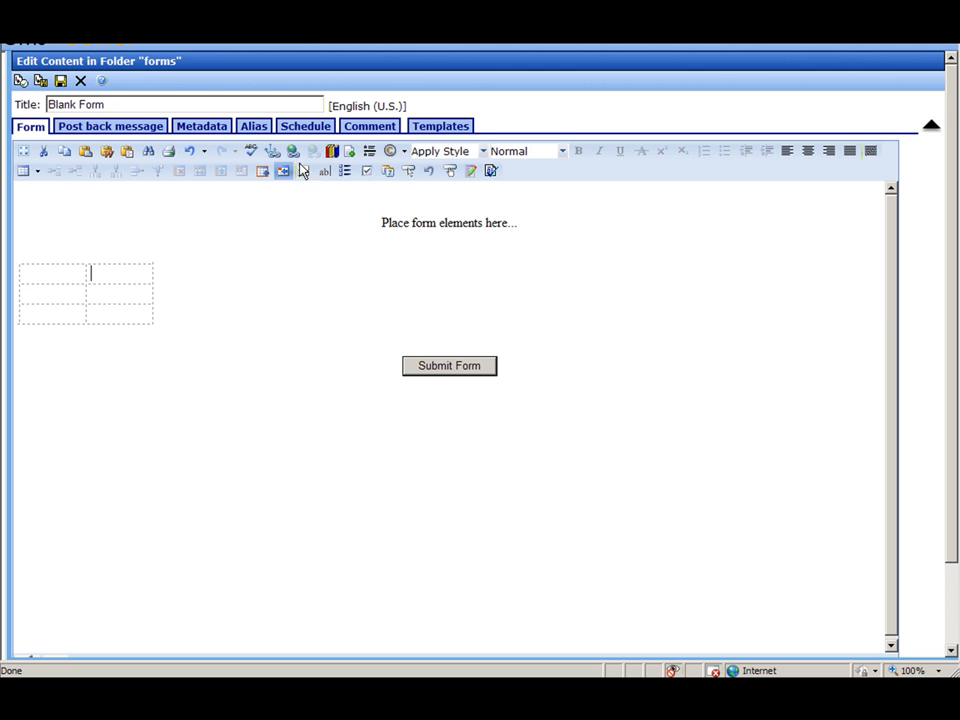
mouse_move(323, 170)
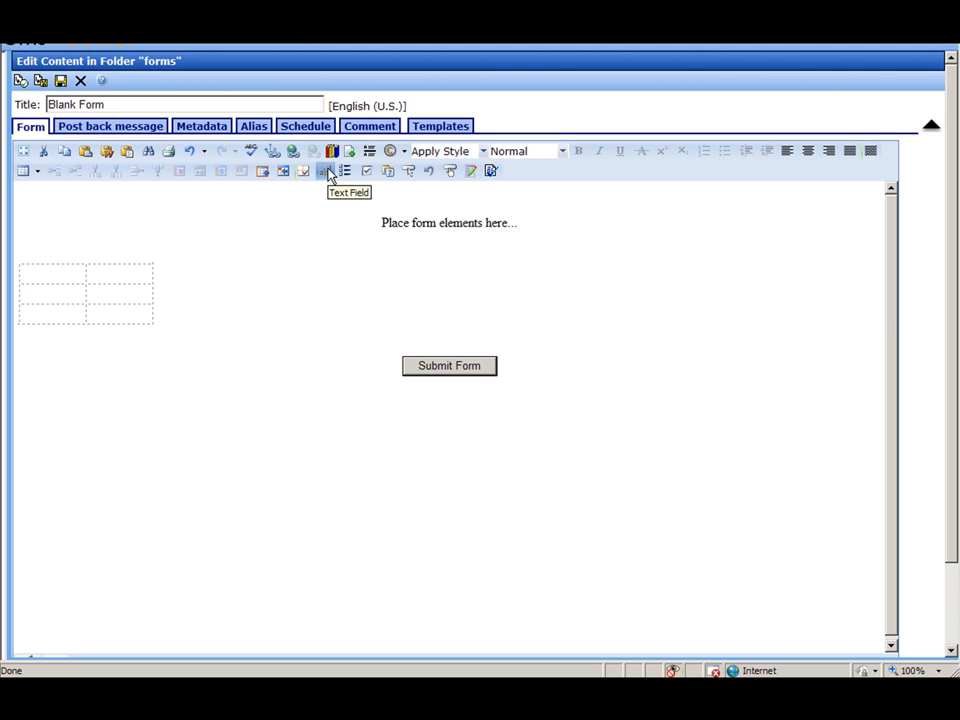
Add First Name, Last Name and Department text fields to the right-hand cells.
left_click(322, 171)
type("F")
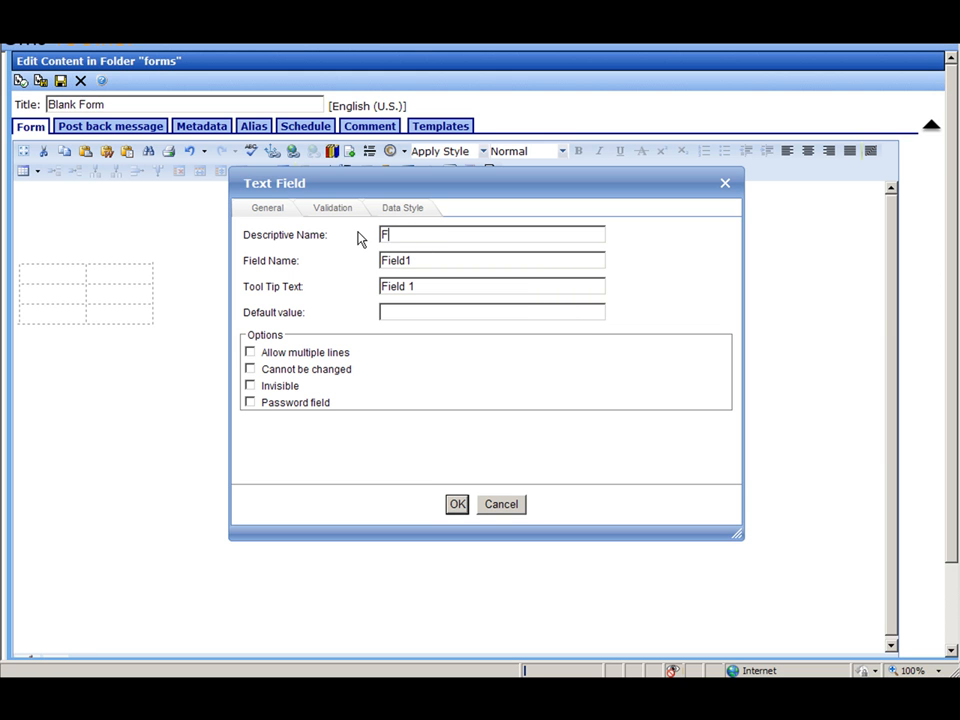
type("irst")
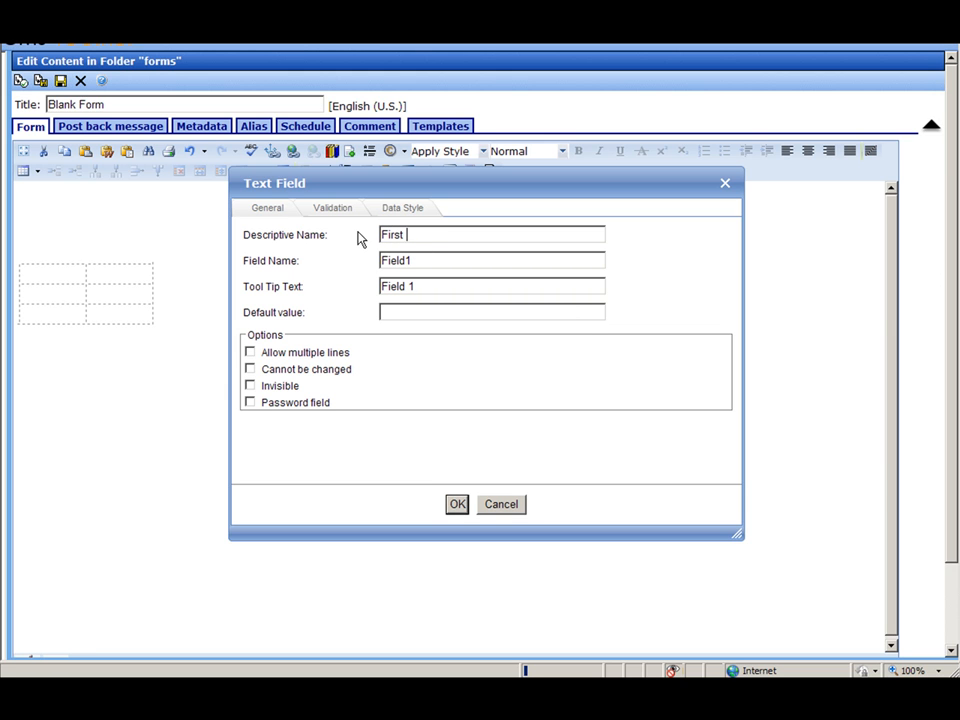
type("Name")
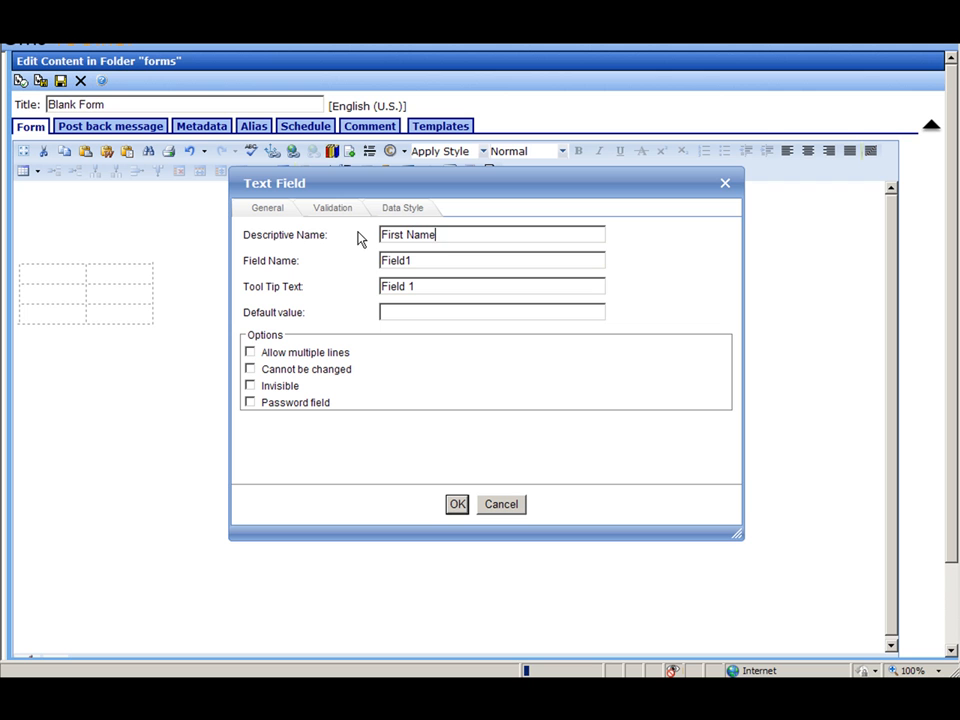
left_click(456, 504)
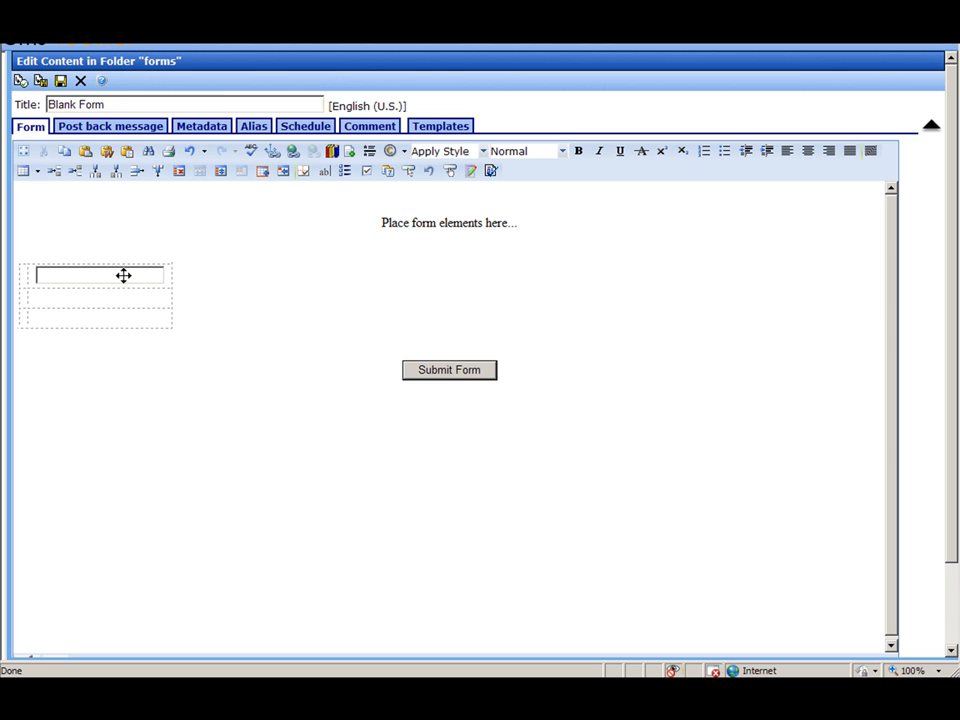
double_click(98, 274)
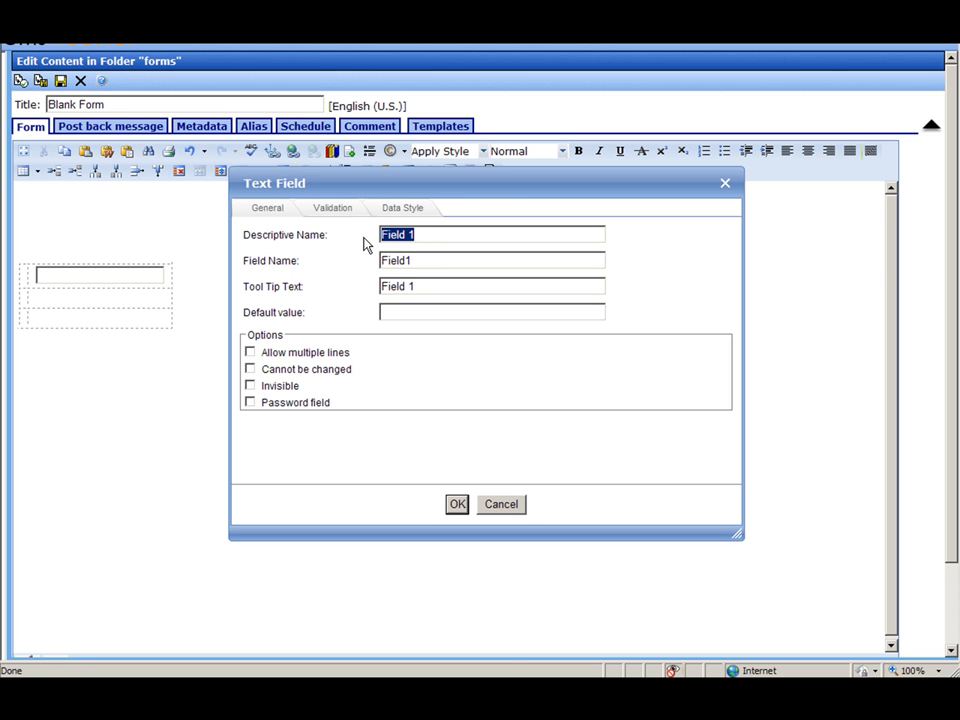
type("Last Name")
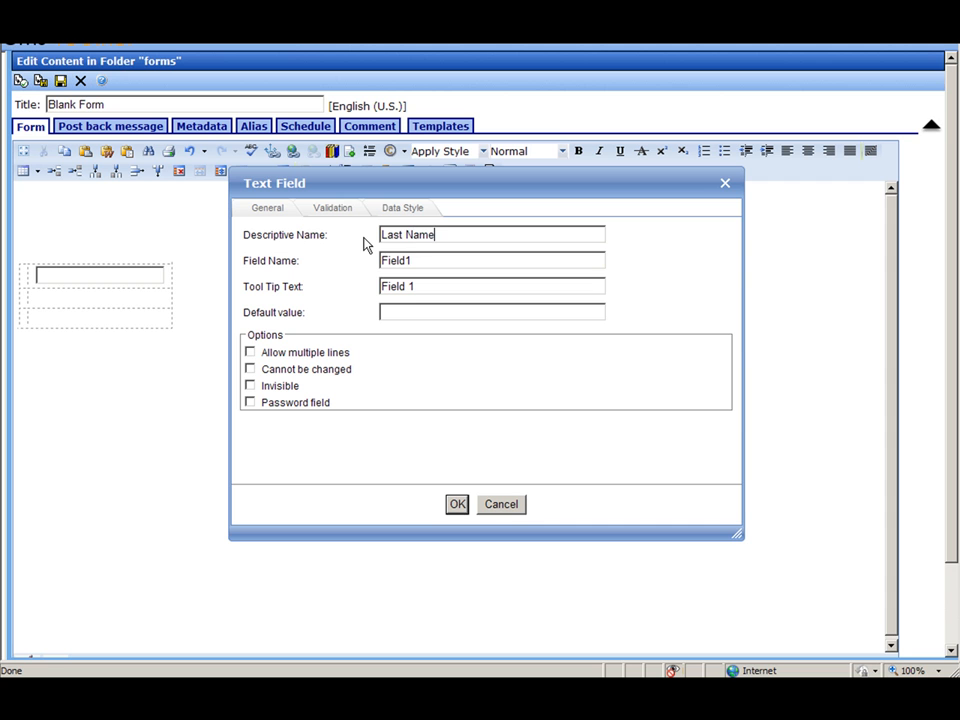
left_click(456, 503)
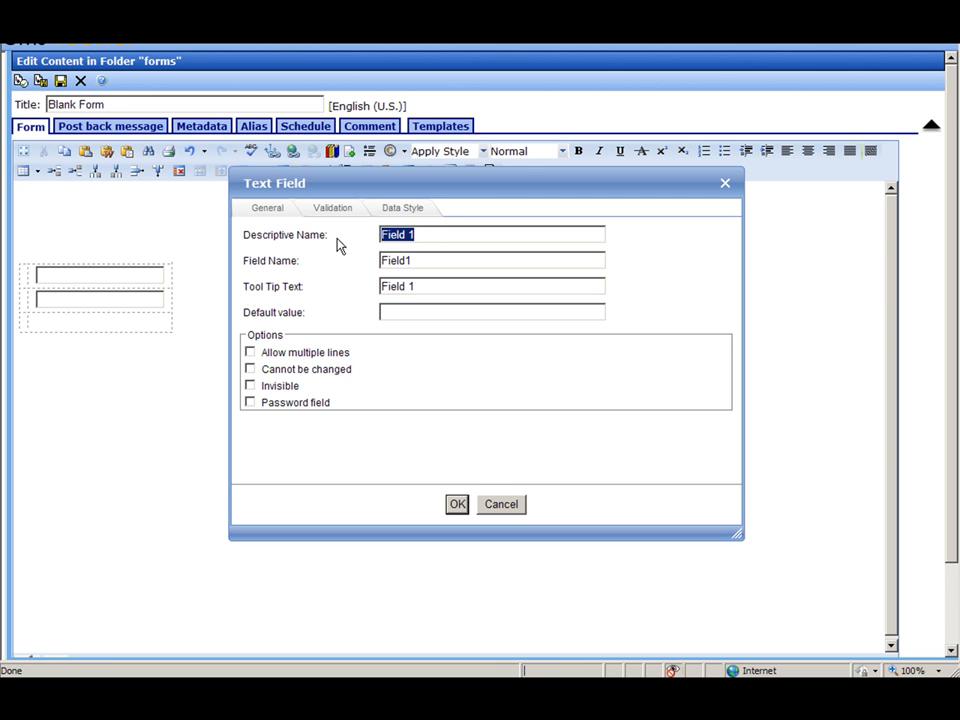
type("Department")
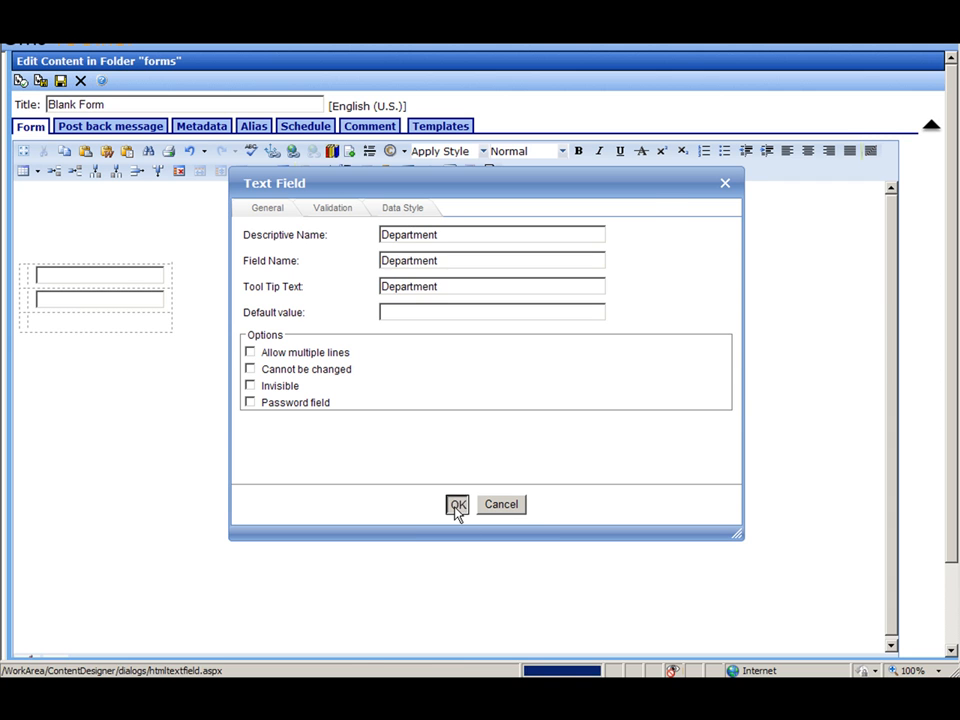
left_click(457, 504)
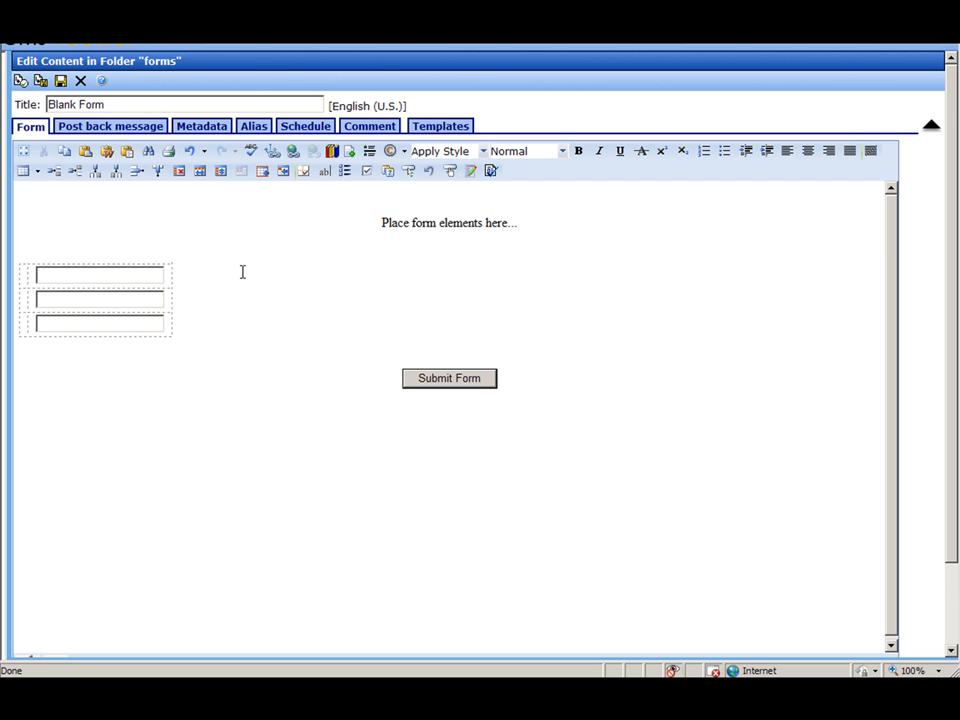
Type the labels First Name, Last Name and Department into the left-hand cells.
type("First")
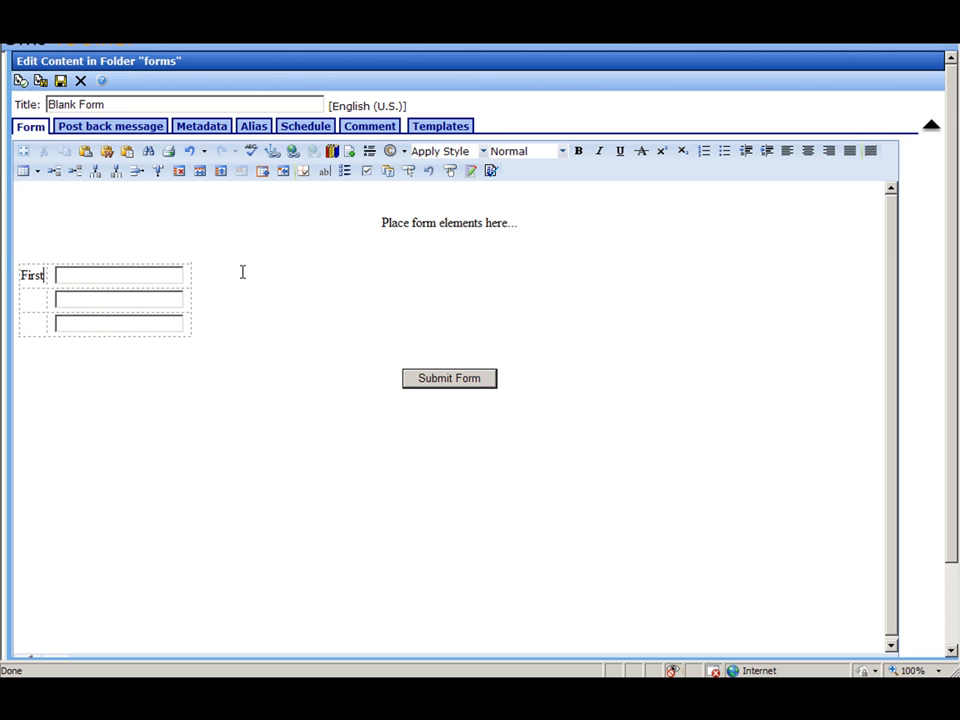
type("Name")
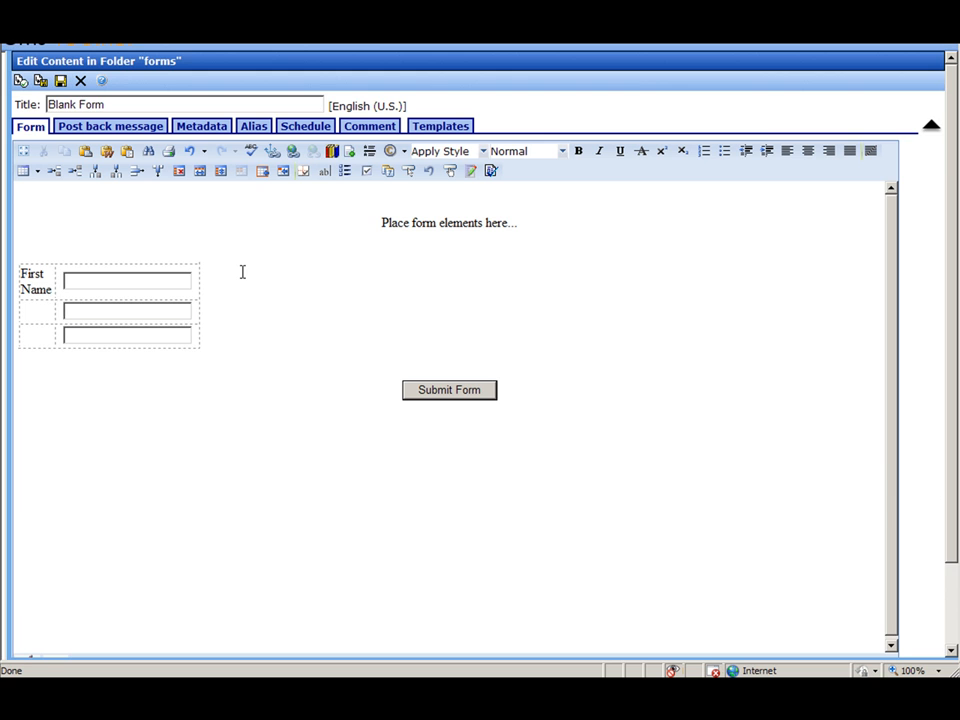
type("Last Name")
type("Department")
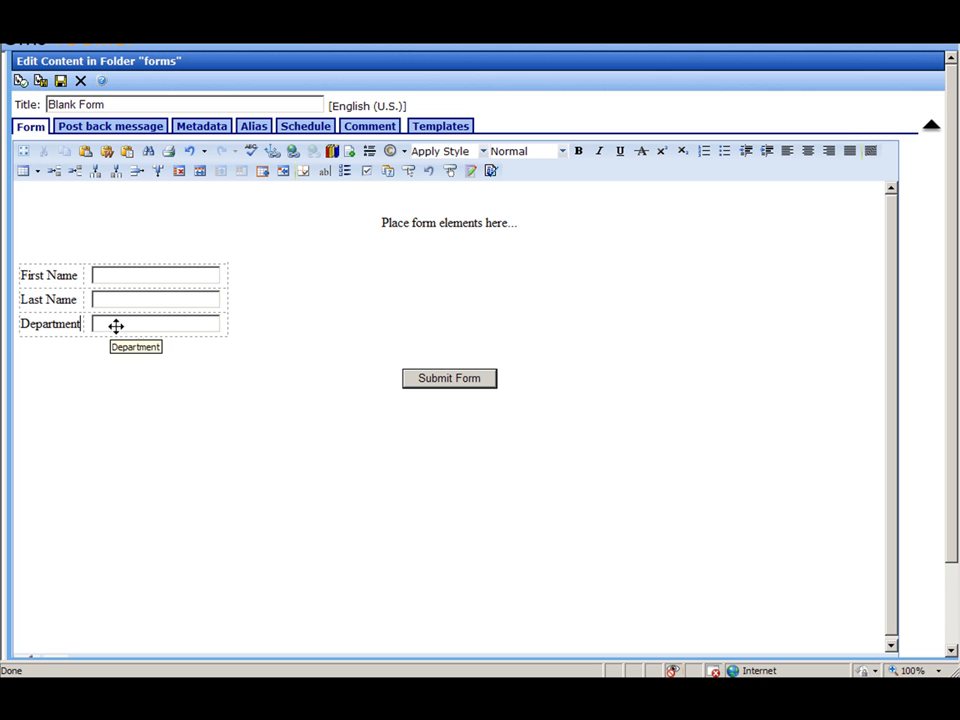
mouse_move(188, 353)
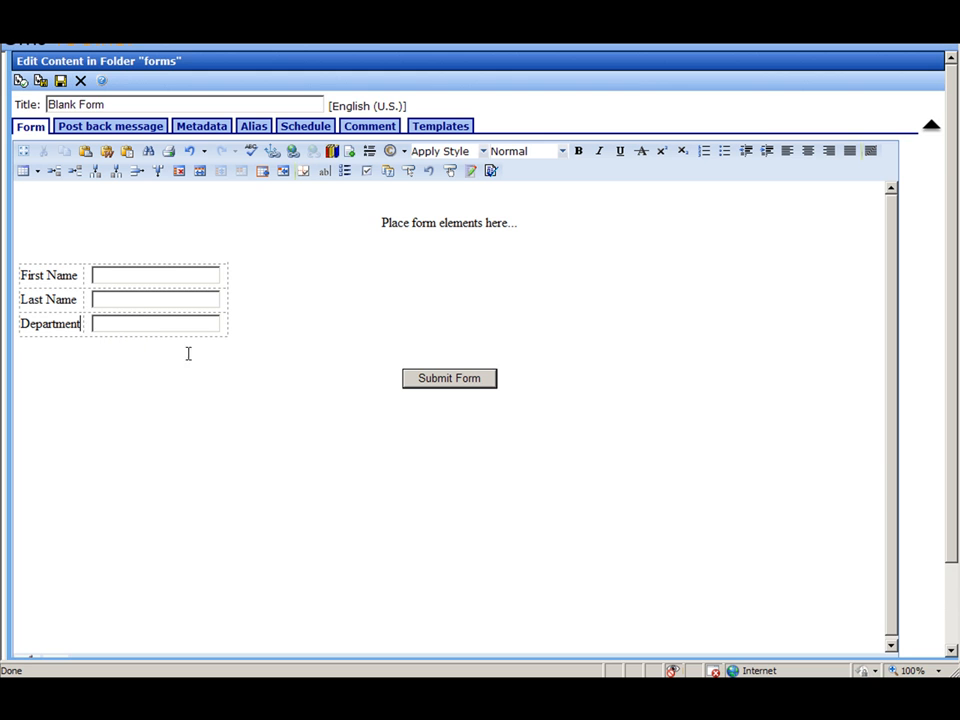
mouse_move(246, 339)
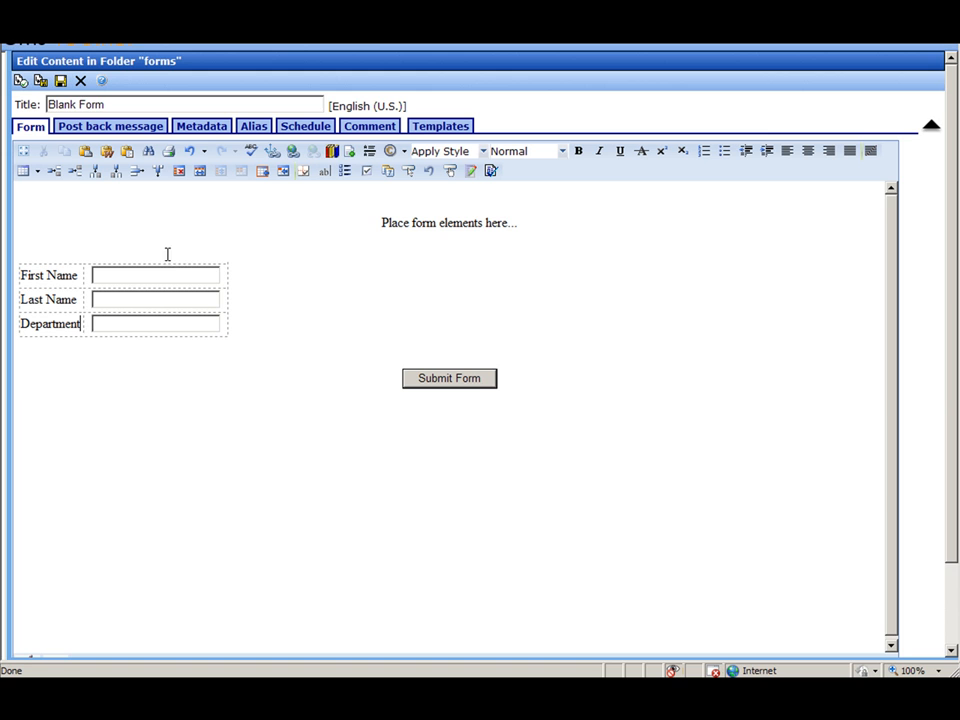
mouse_move(132, 237)
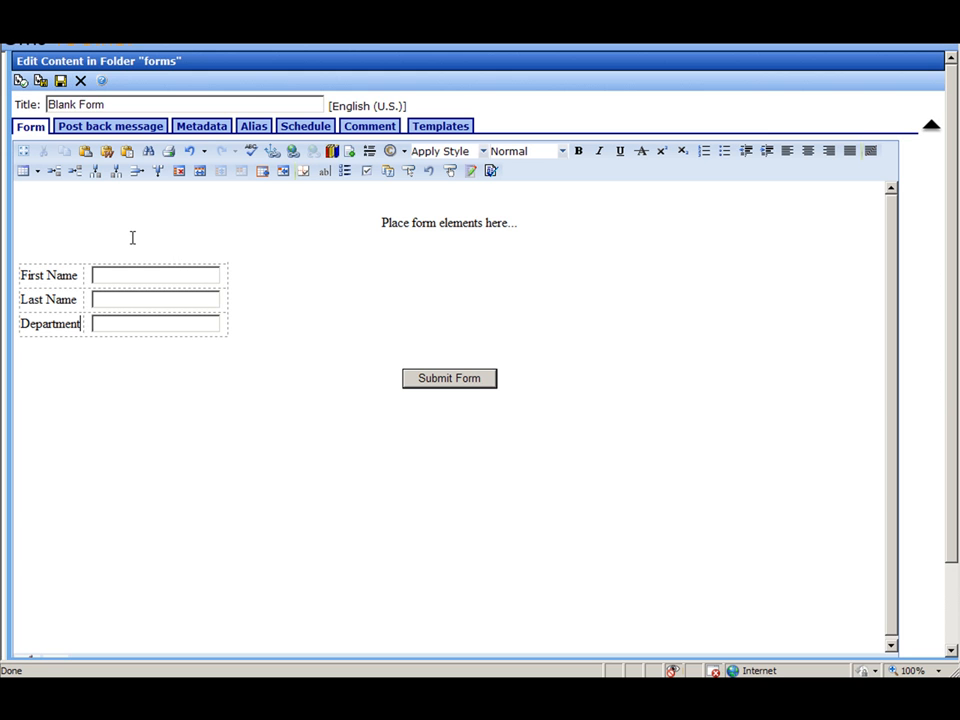
mouse_move(20, 81)
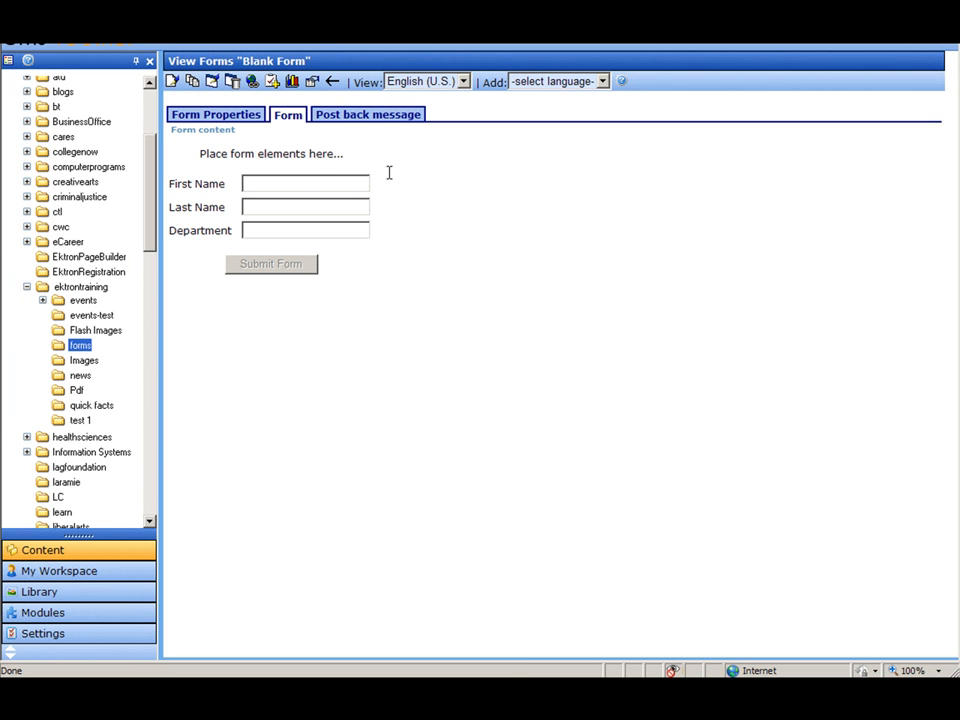
mouse_move(307, 182)
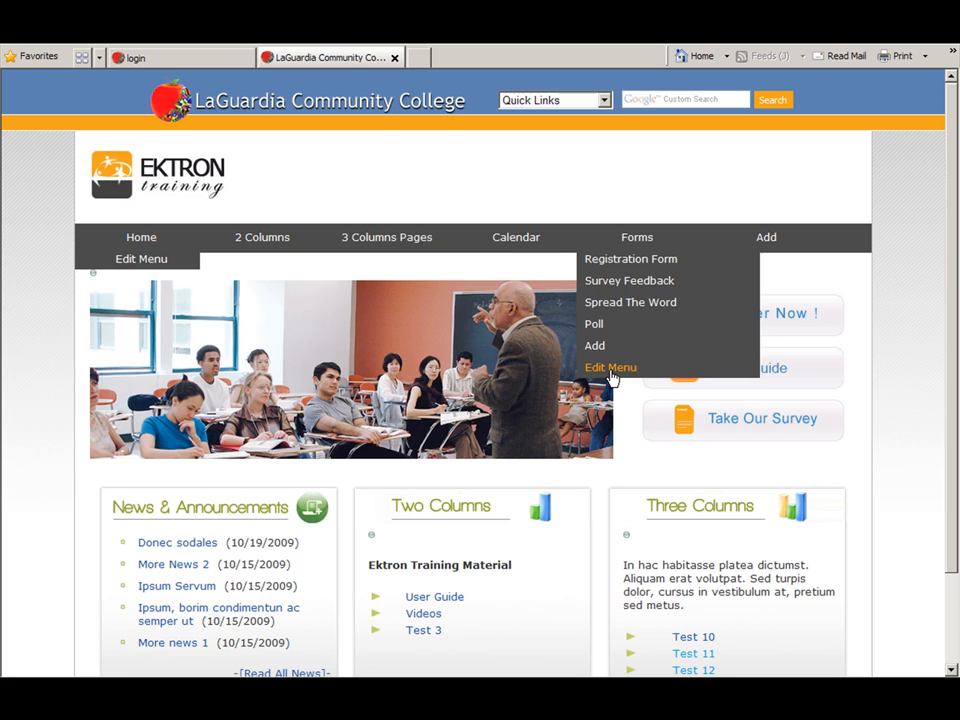
Add Blank Form from the forms folder as a content item under the Forms menu.
left_click(610, 367)
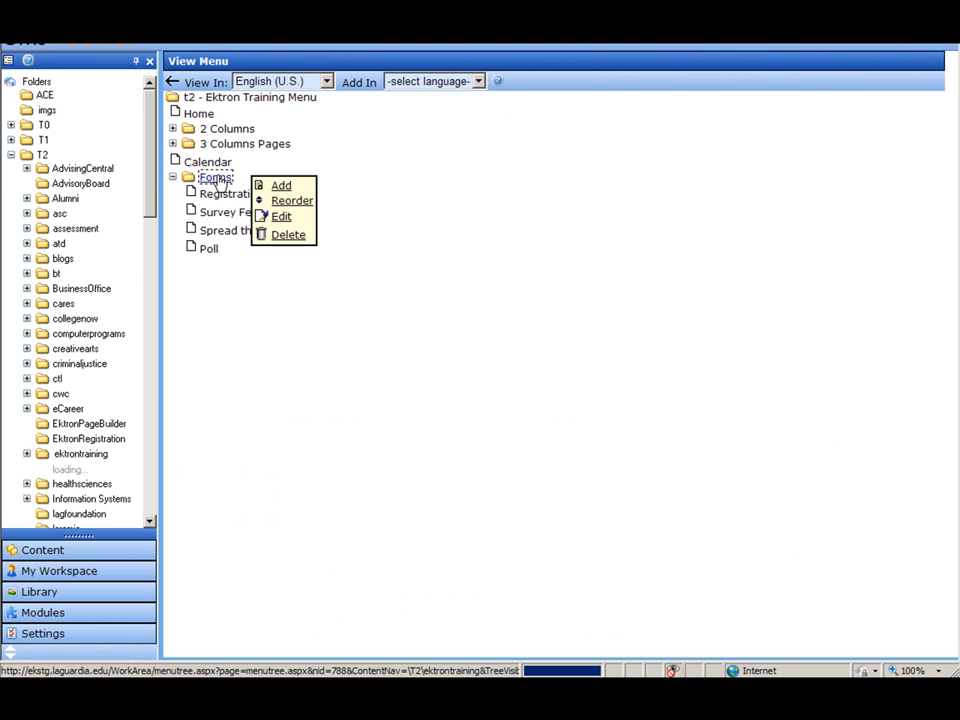
left_click(281, 185)
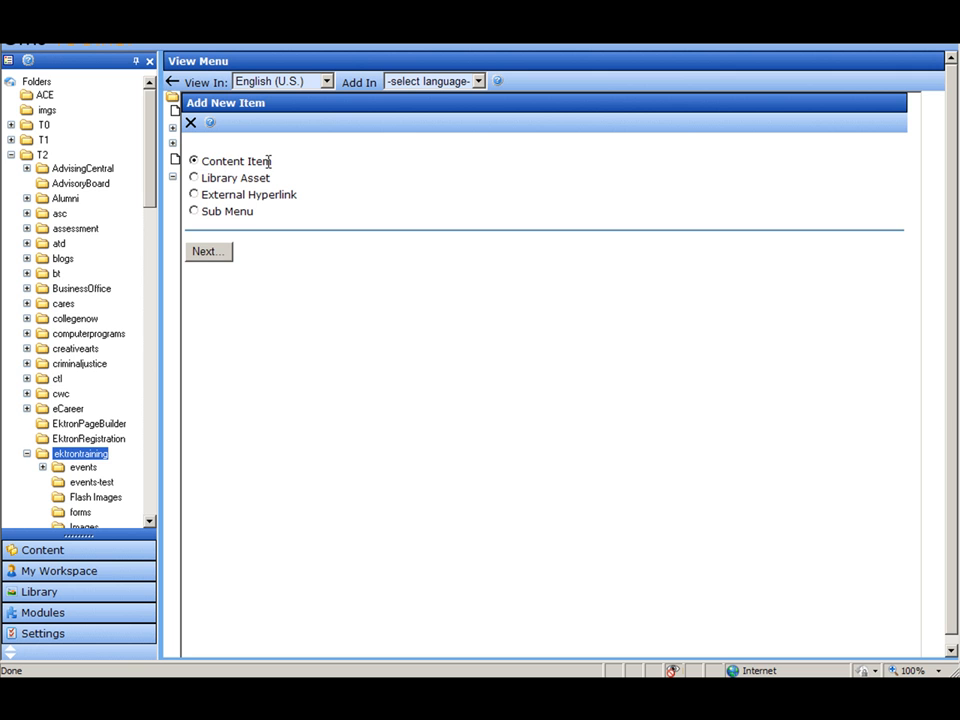
left_click(208, 251)
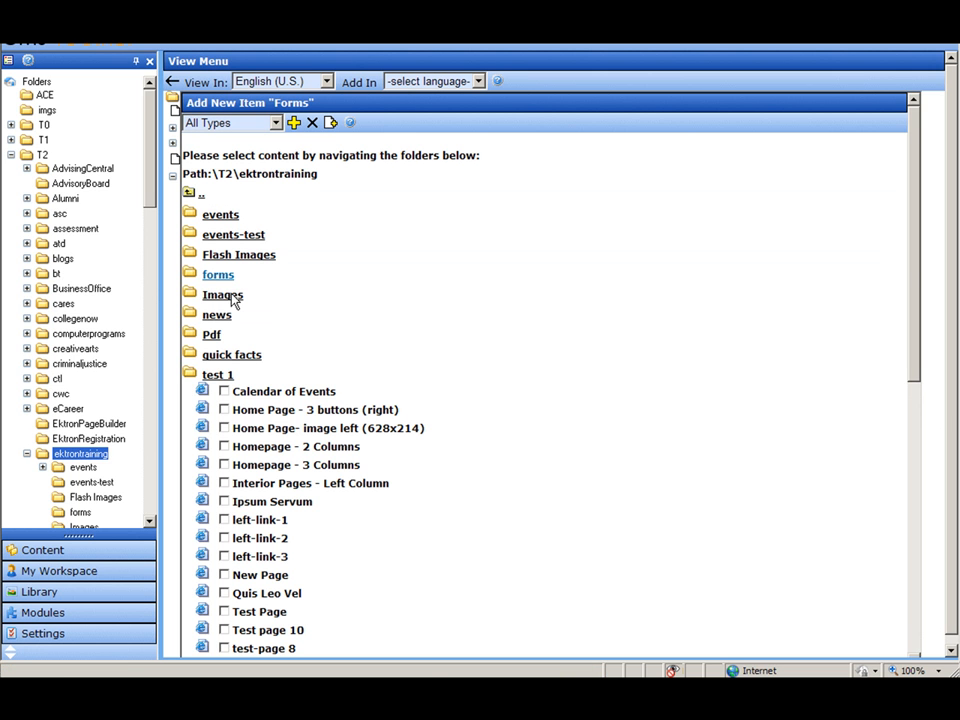
left_click(218, 274)
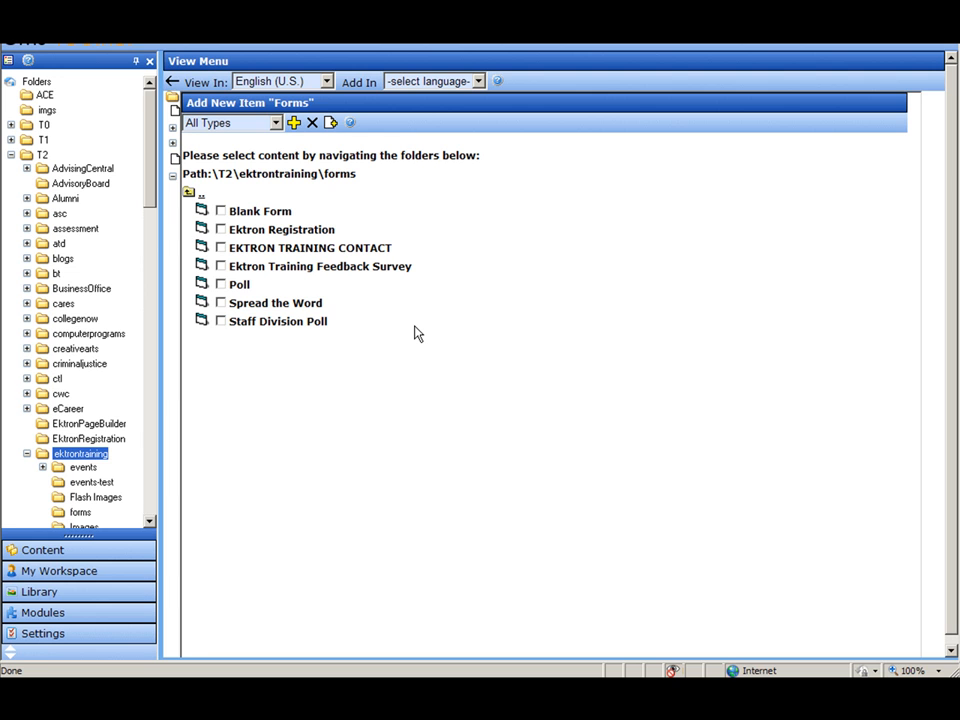
left_click(220, 211)
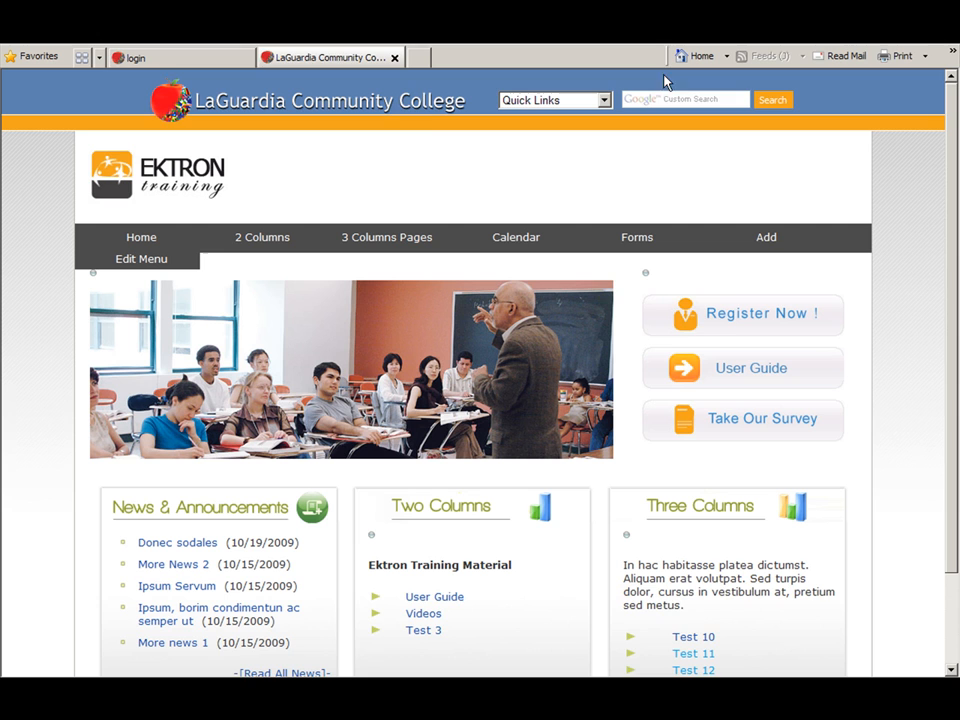
Open Blank Form from the site's Forms menu and test the Last Name field.
left_click(637, 237)
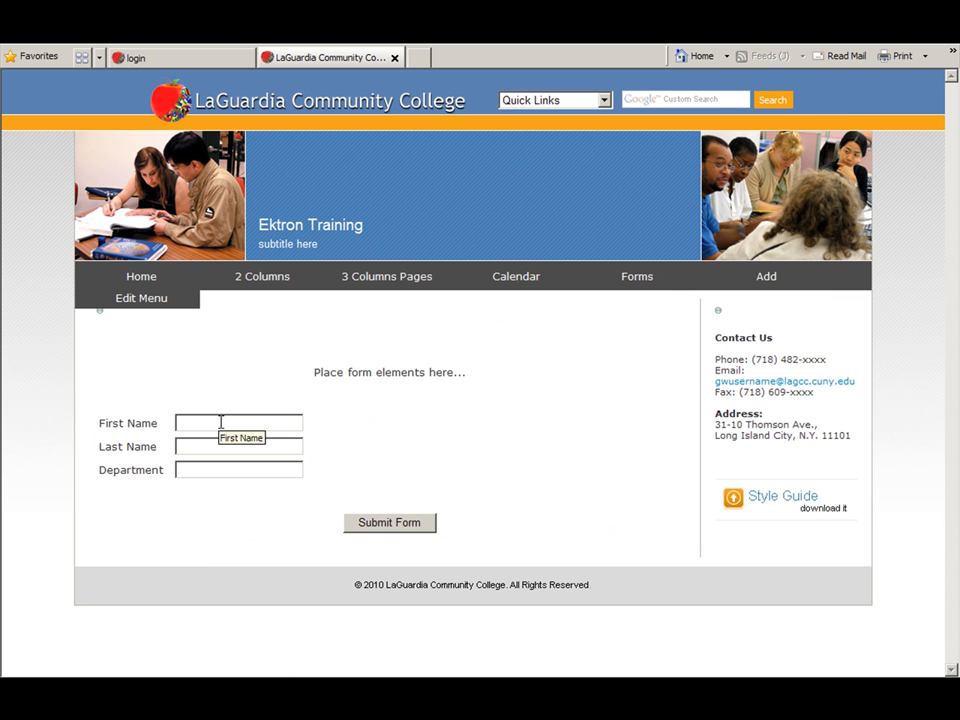
mouse_move(238, 446)
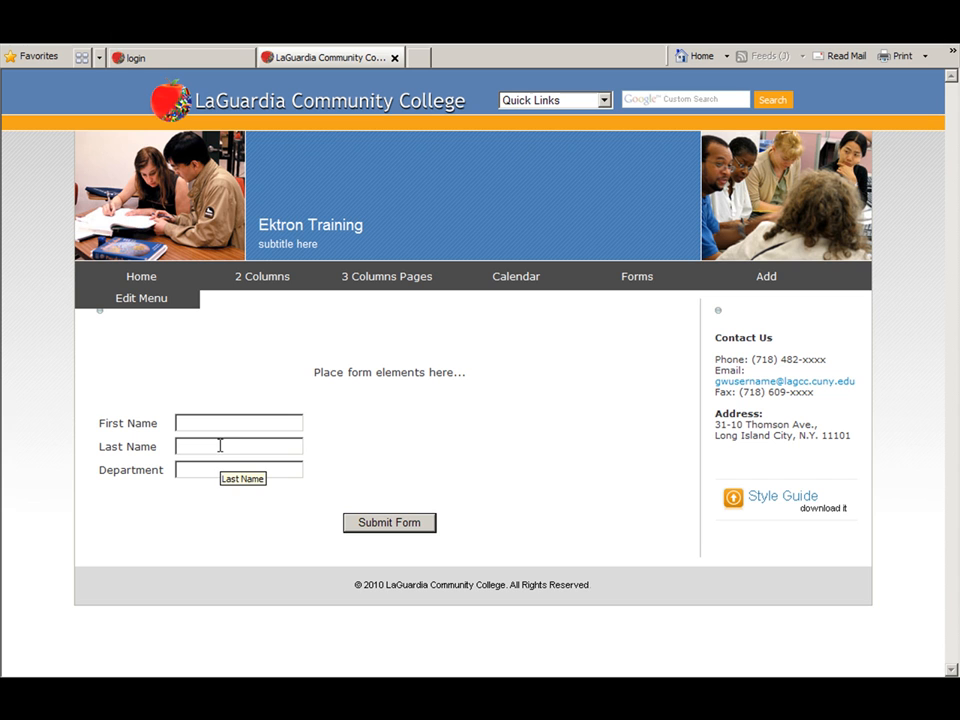
mouse_move(398, 441)
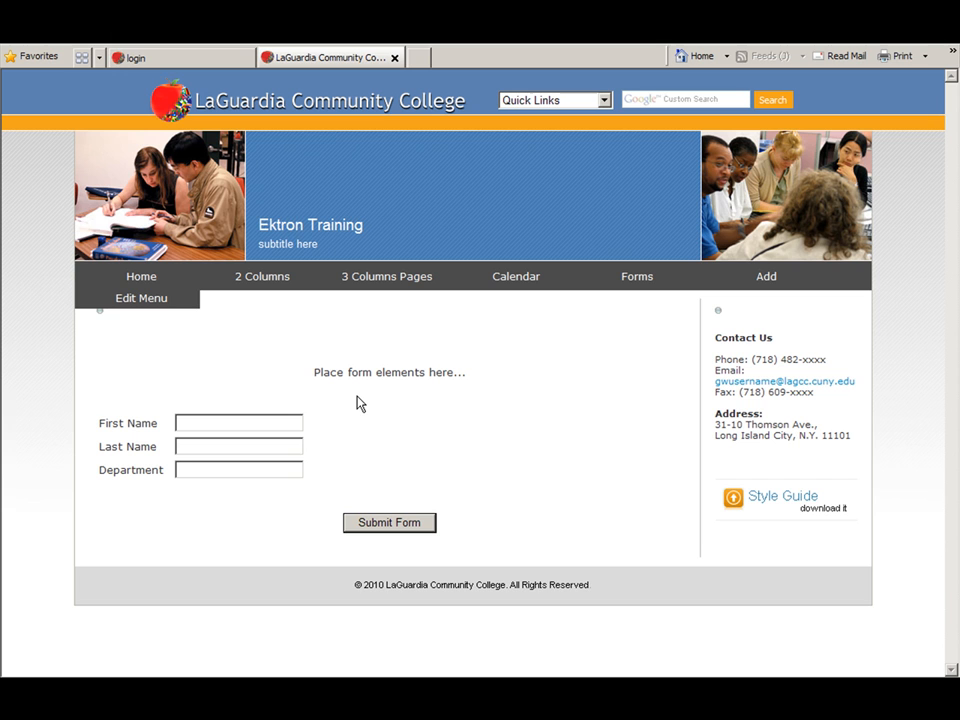
left_click(238, 446)
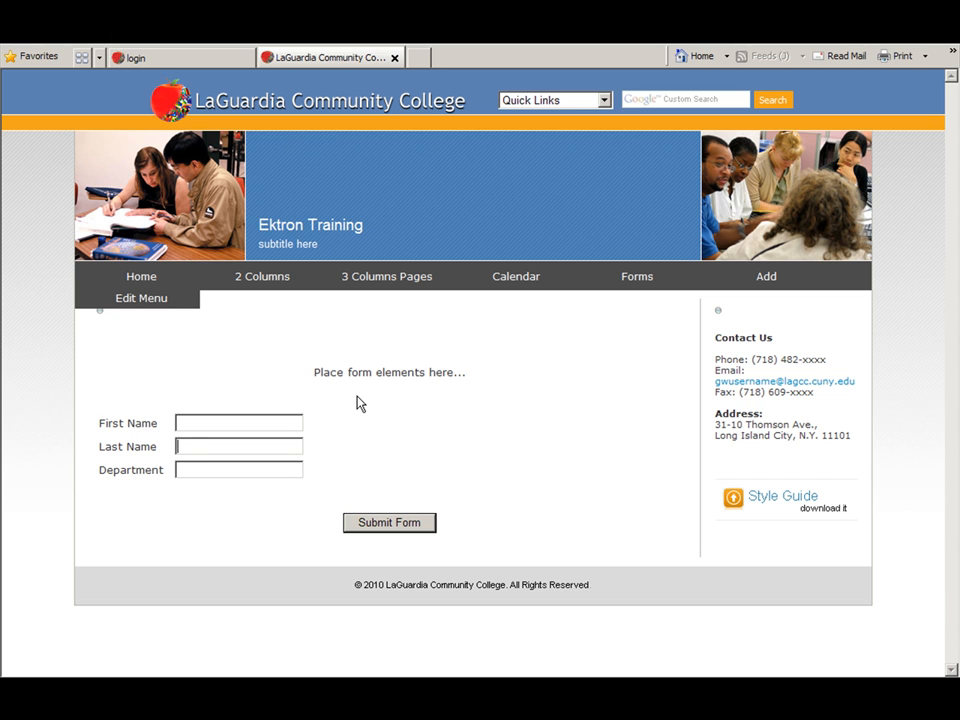